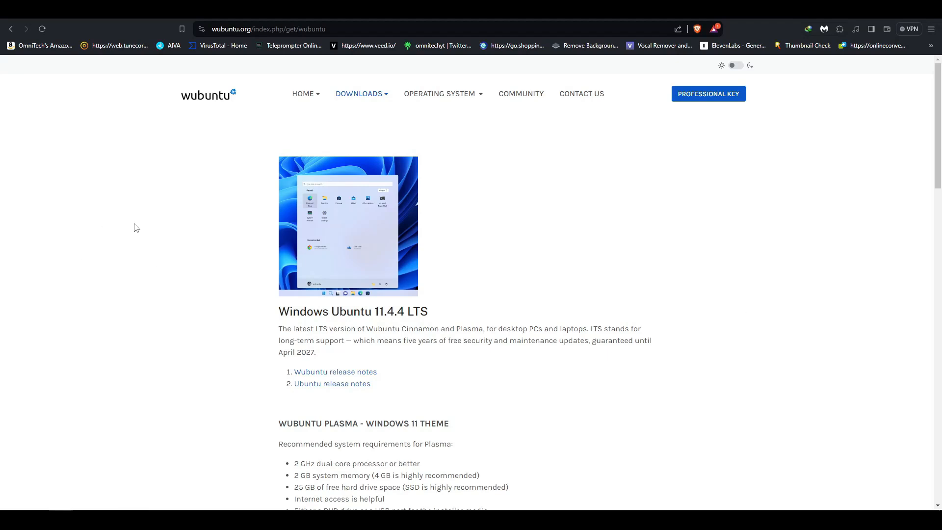
Scroll to the Cinnamon section, highlight its system requirements list, then clear the selection
{"action": "scroll", "scroll_direction": "down", "scroll_amount": 3}
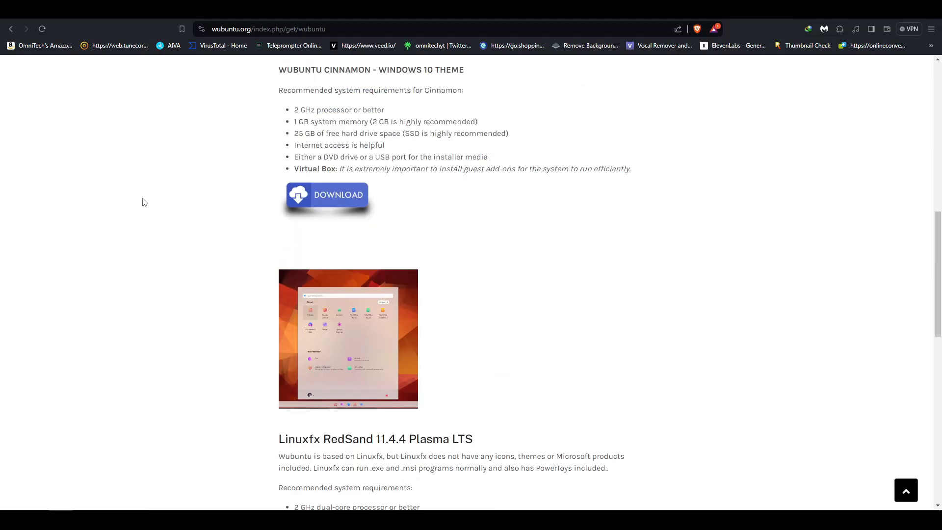
{"action": "scroll", "scroll_direction": "up", "scroll_amount": 3}
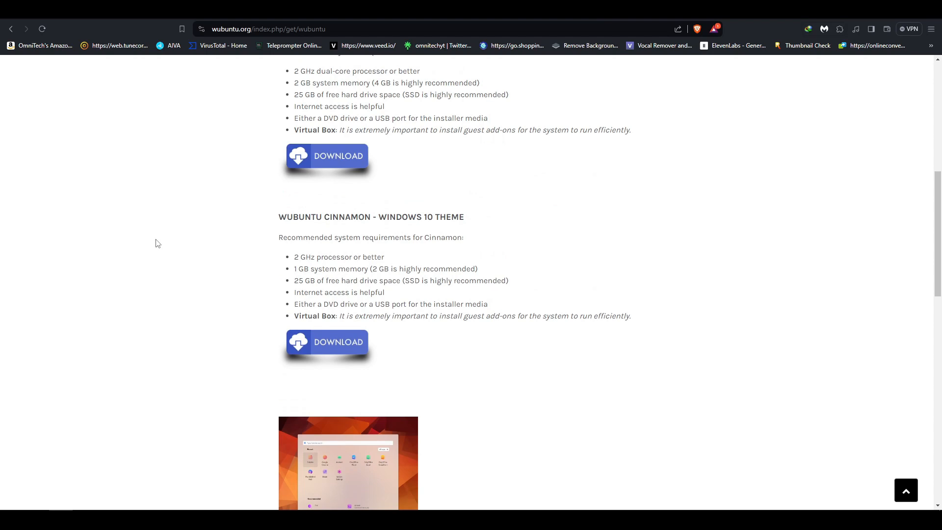
{"action": "mouse_move", "coordinate": [151, 230]}
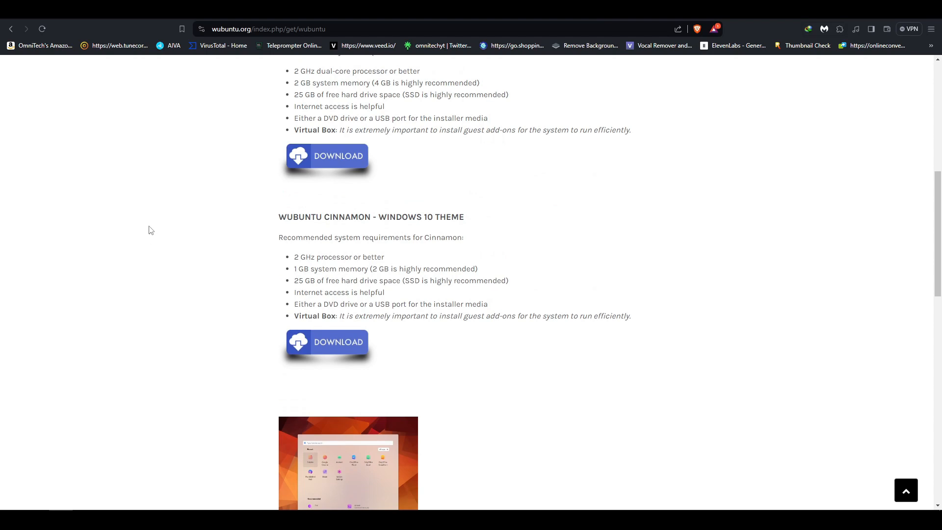
{"action": "scroll", "scroll_direction": "up", "scroll_amount": 3}
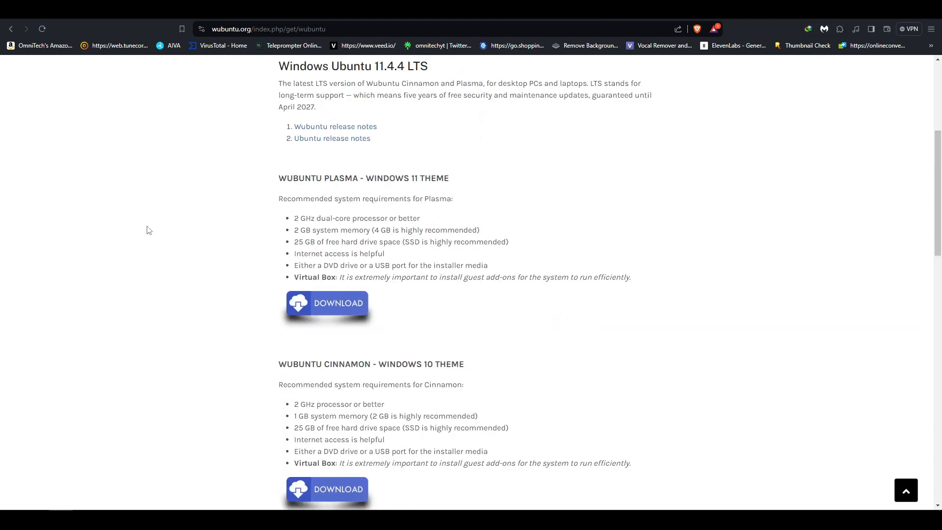
{"action": "scroll", "scroll_direction": "down", "scroll_amount": 3}
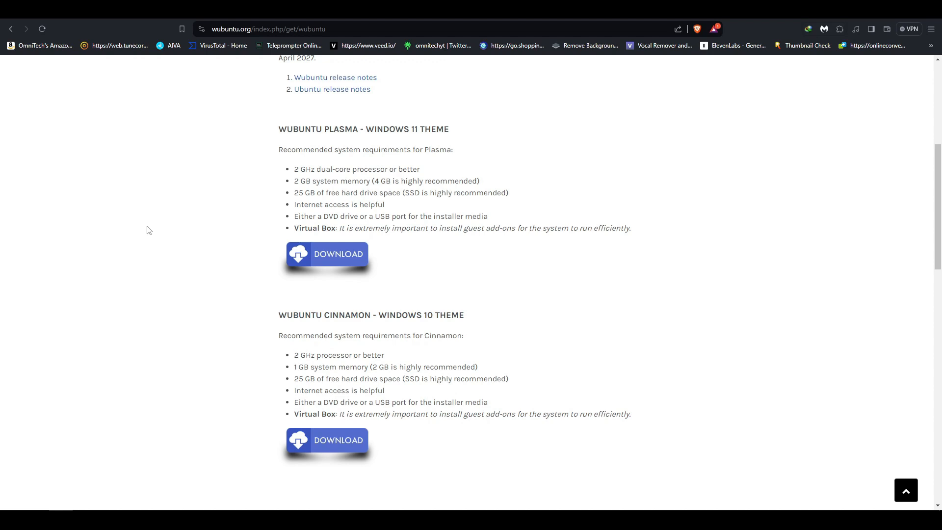
{"action": "scroll", "scroll_direction": "down", "scroll_amount": 3}
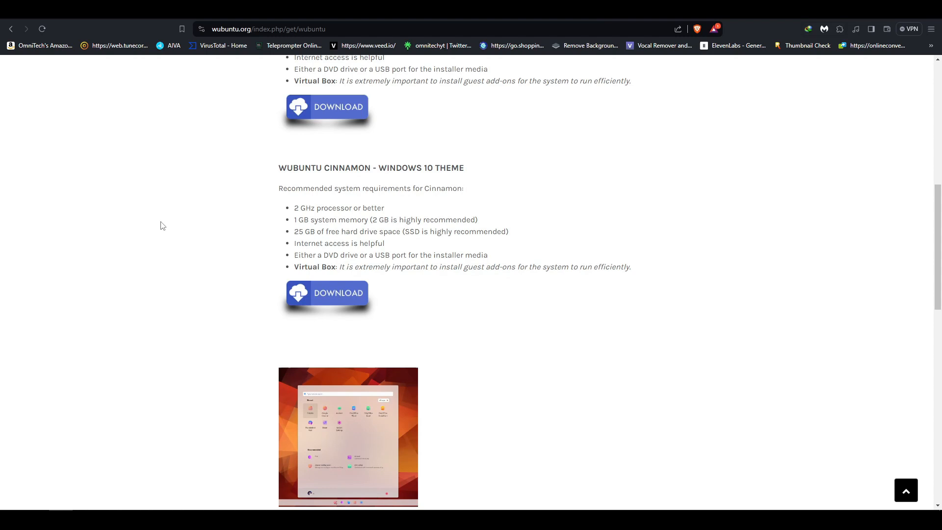
{"action": "left_click_drag", "start_coordinate": [314, 204], "coordinate": [631, 267]}
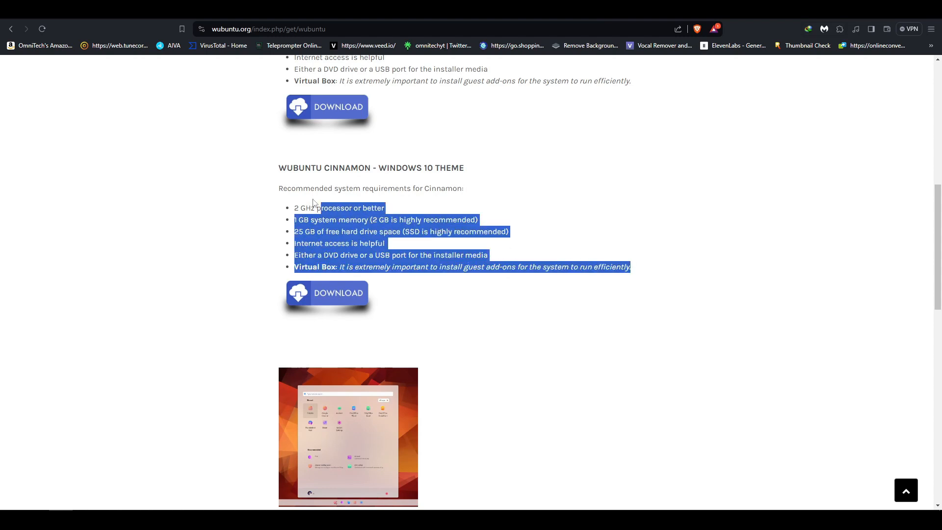
{"action": "left_click", "coordinate": [242, 194]}
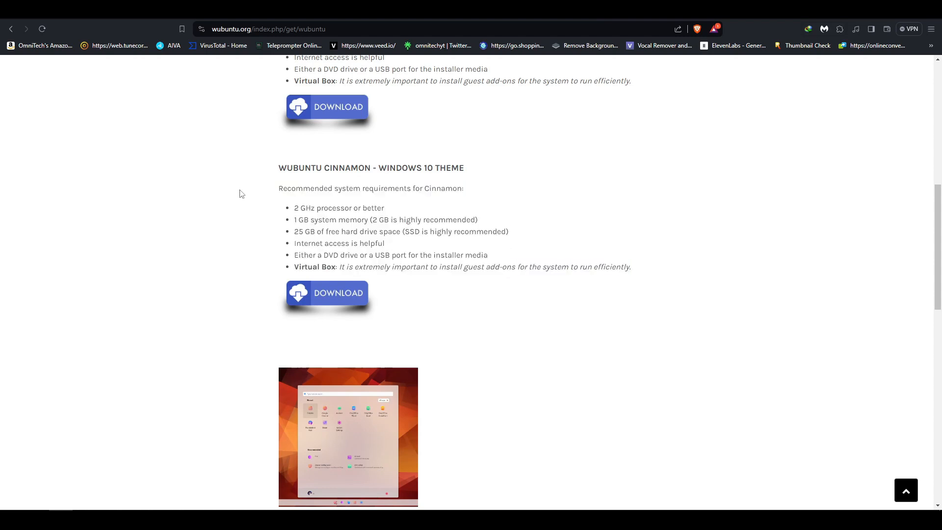
{"action": "mouse_move", "coordinate": [261, 190]}
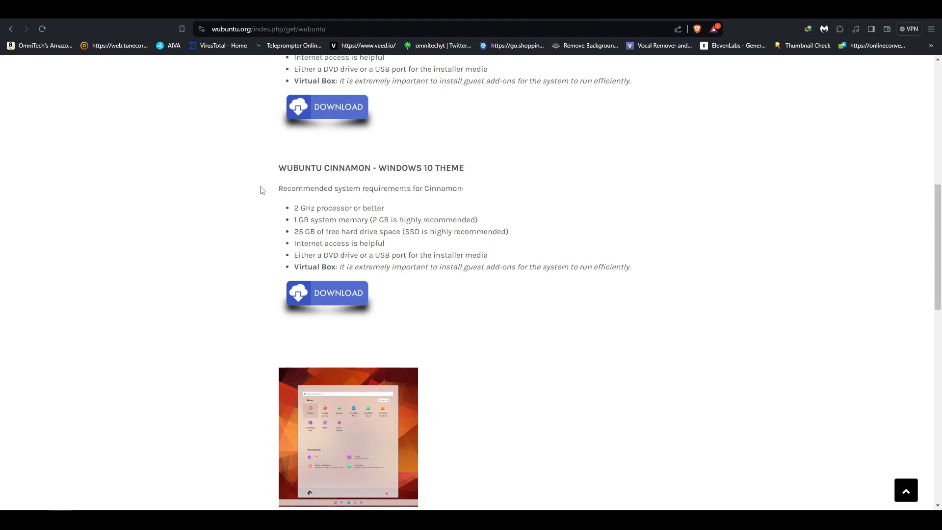
{"action": "mouse_move", "coordinate": [225, 158]}
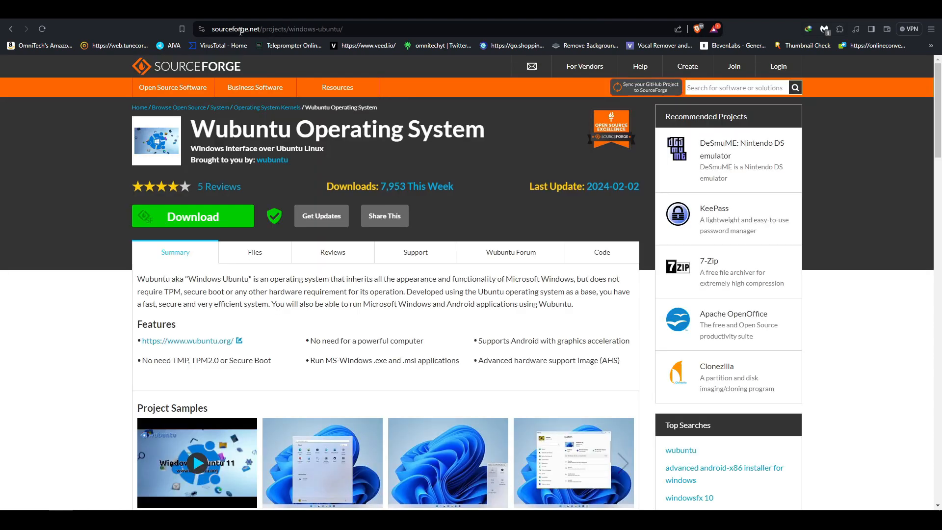
{"action": "mouse_move", "coordinate": [146, 211]}
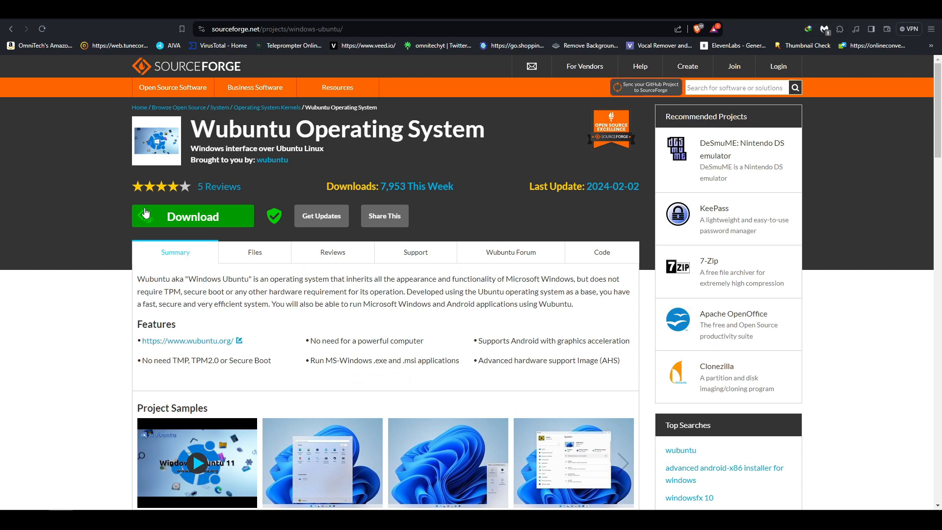
{"action": "mouse_move", "coordinate": [69, 170]}
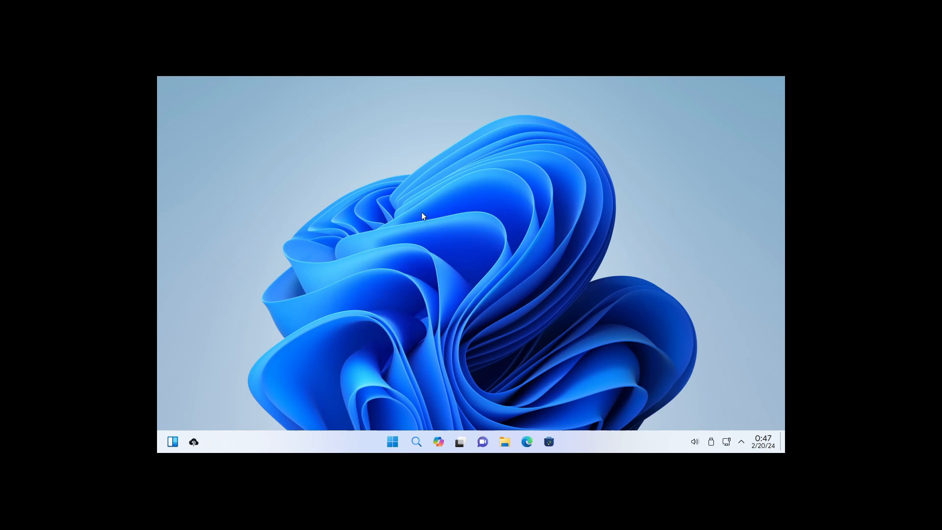
Bring up the desktop's right-click context menu on an empty area
{"action": "right_click", "coordinate": [422, 216]}
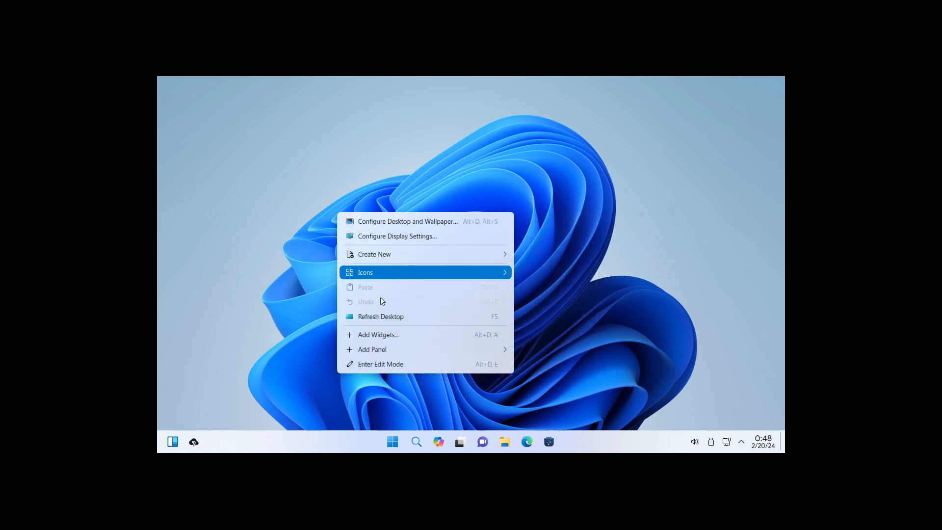
{"action": "mouse_move", "coordinate": [394, 317]}
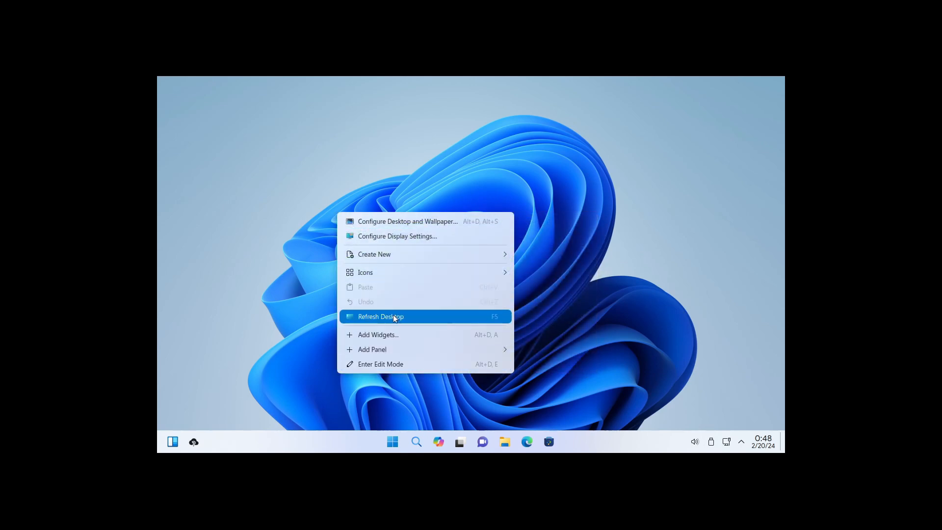
{"action": "mouse_move", "coordinate": [406, 236]}
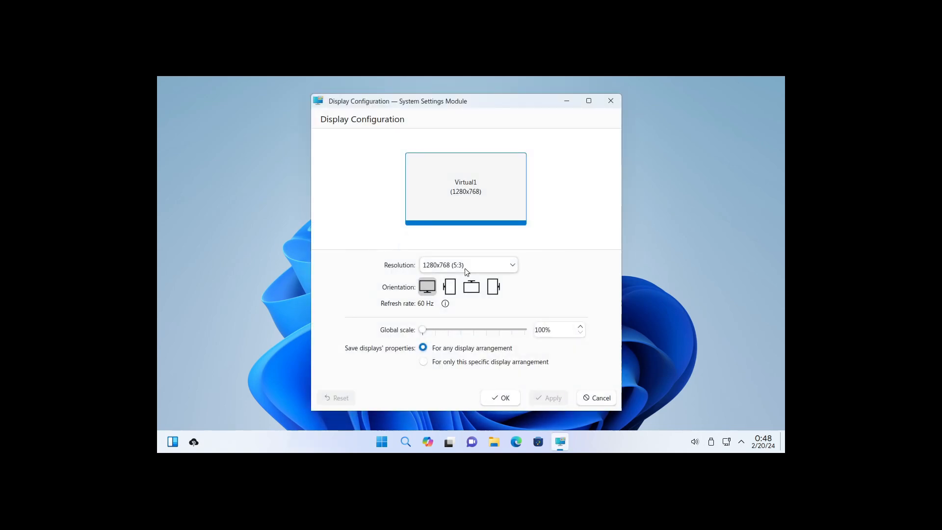
Apply the 1920x1080 (16:9) resolution, then refresh the desktop from its context menu
{"action": "left_click", "coordinate": [467, 265]}
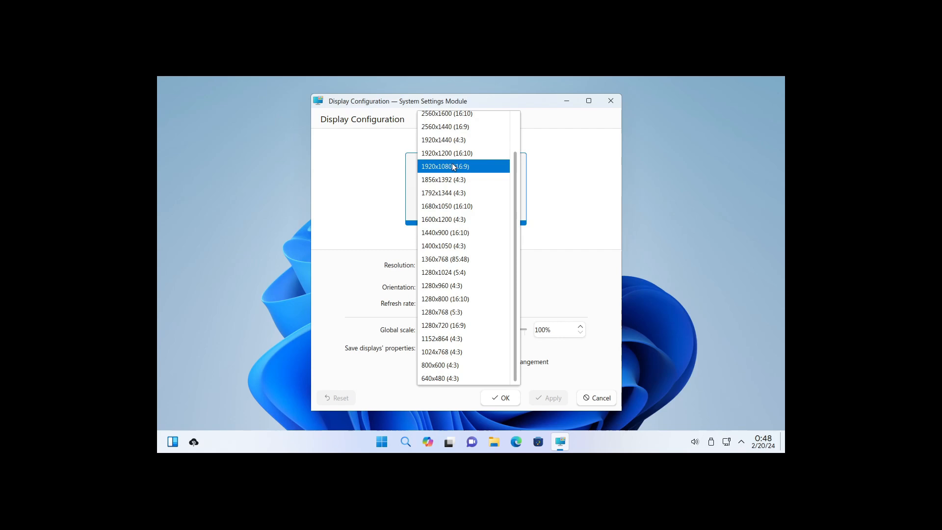
{"action": "left_click", "coordinate": [445, 166]}
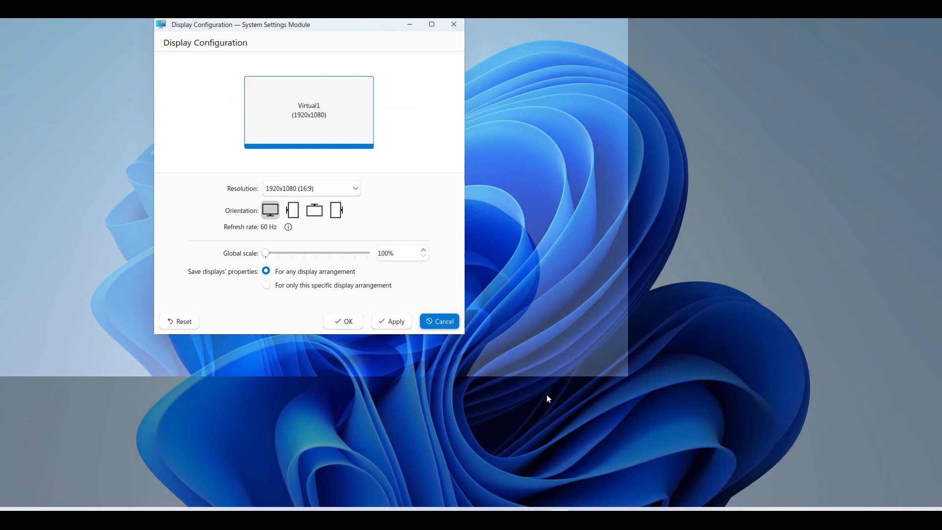
{"action": "left_click", "coordinate": [439, 321]}
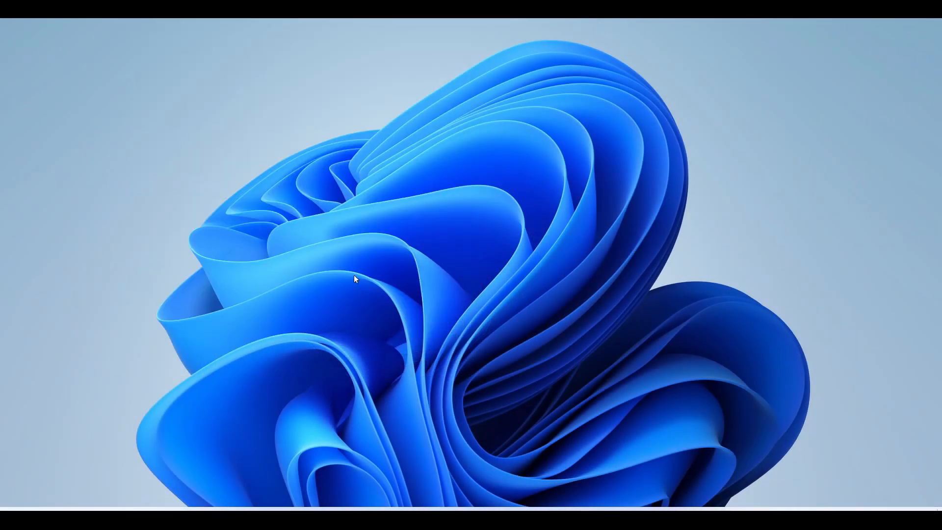
{"action": "right_click", "coordinate": [356, 280]}
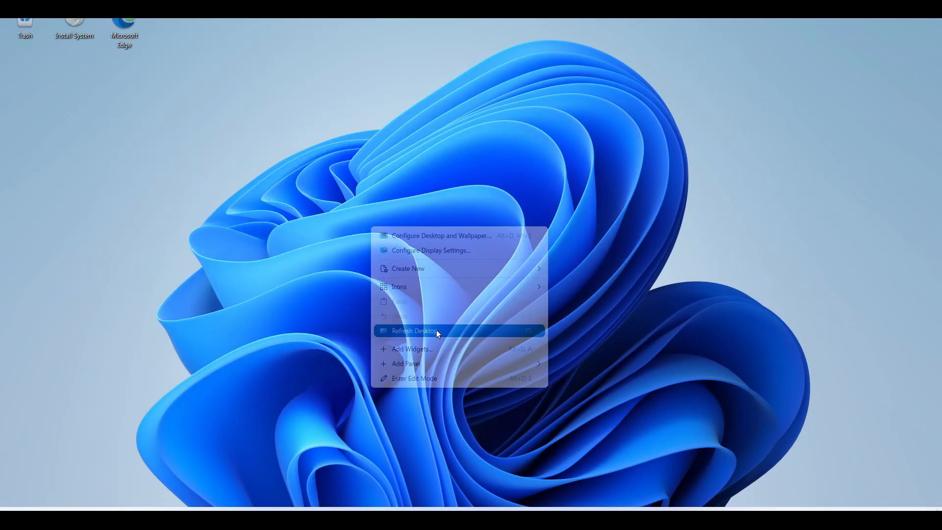
{"action": "left_click", "coordinate": [438, 331]}
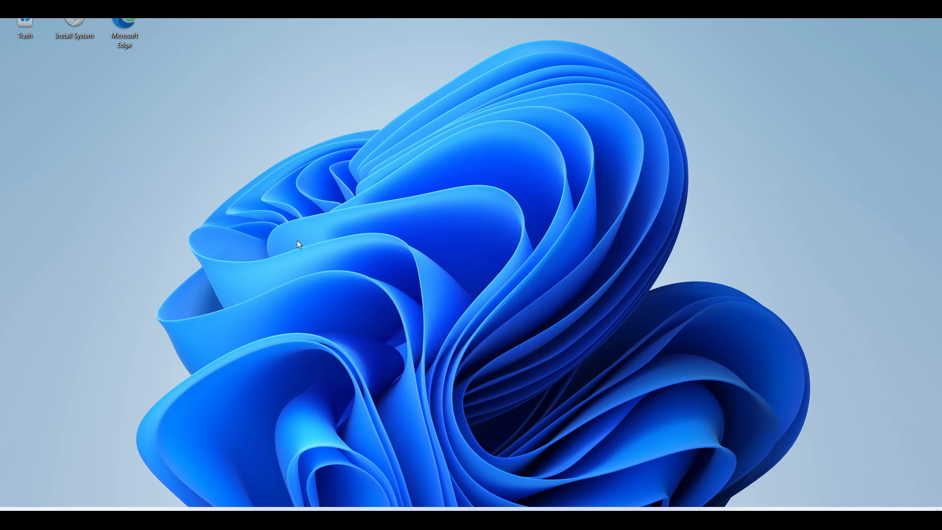
{"action": "mouse_move", "coordinate": [401, 302]}
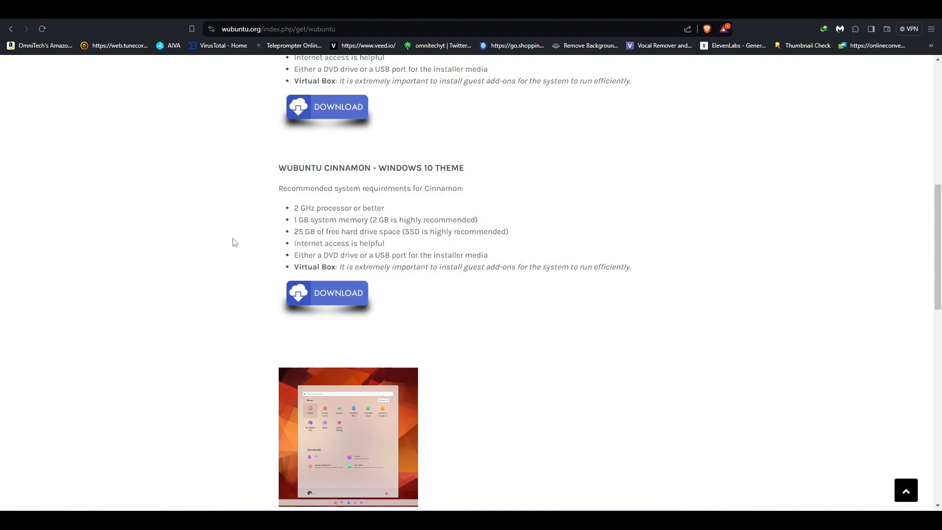
Scroll the wubuntu.org page to the Windows Ubuntu 11.4.4 LTS heading
{"action": "scroll", "scroll_direction": "up", "scroll_amount": 3}
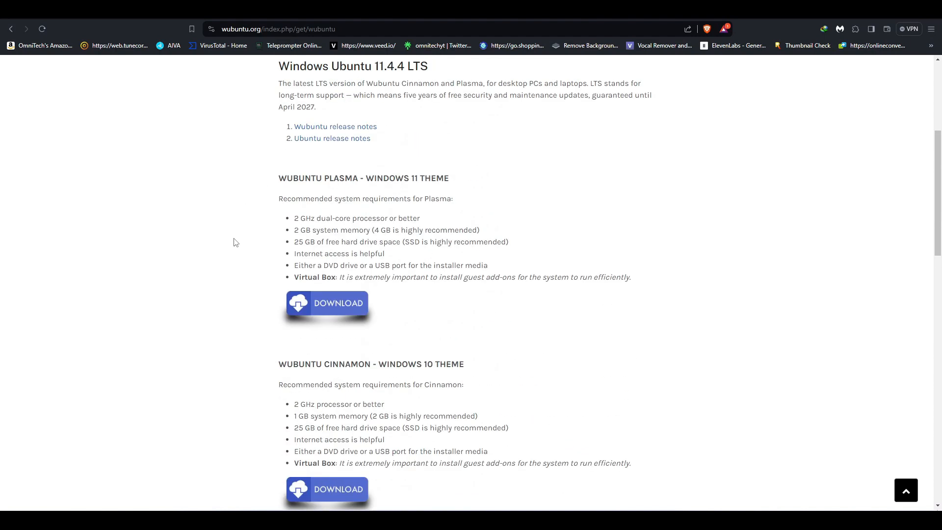
{"action": "scroll", "scroll_direction": "down", "scroll_amount": 3}
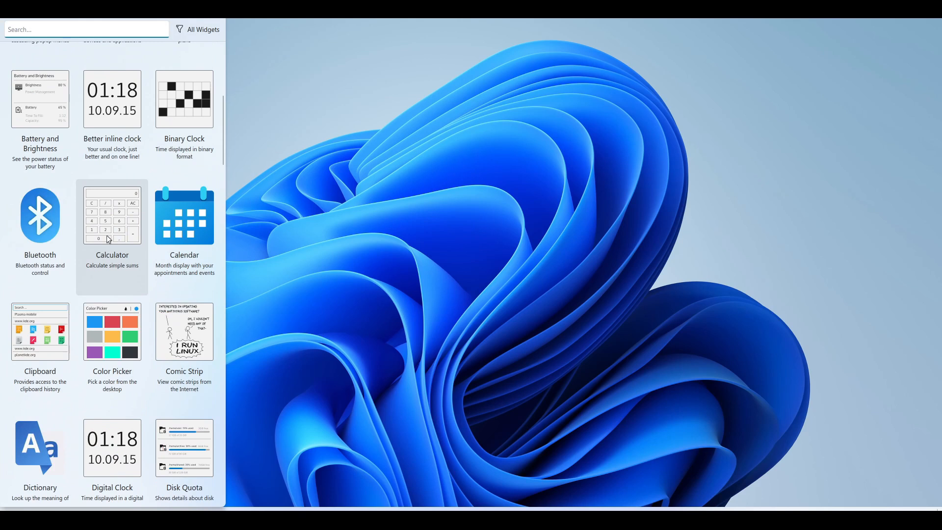
Scroll the Widgets panel down to the Menu X, Menu Z and Networks entries
{"action": "scroll", "scroll_direction": "down", "scroll_amount": 3}
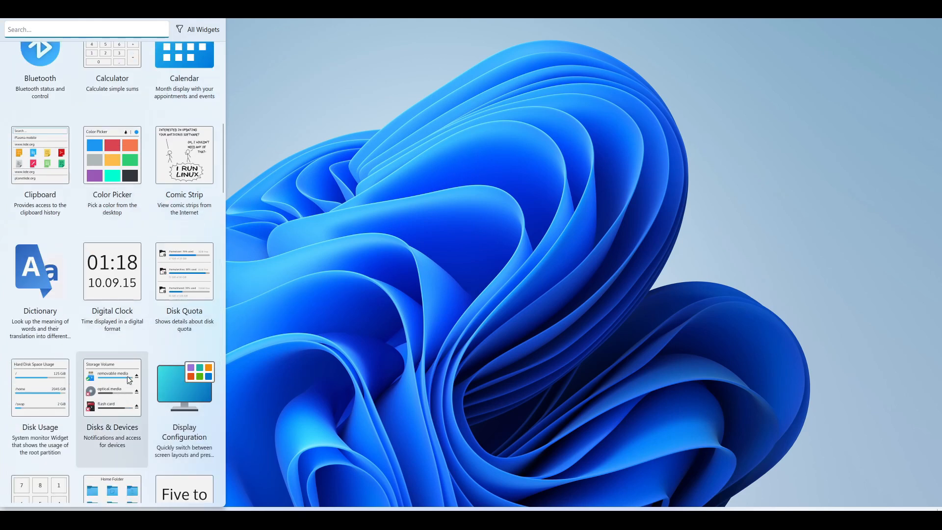
{"action": "scroll", "scroll_direction": "down", "scroll_amount": 3}
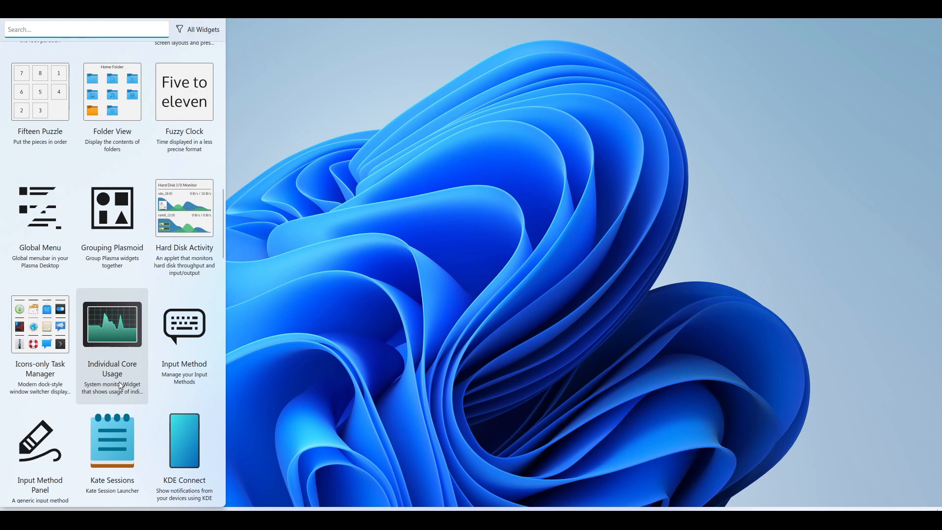
{"action": "scroll", "scroll_direction": "down", "scroll_amount": 3}
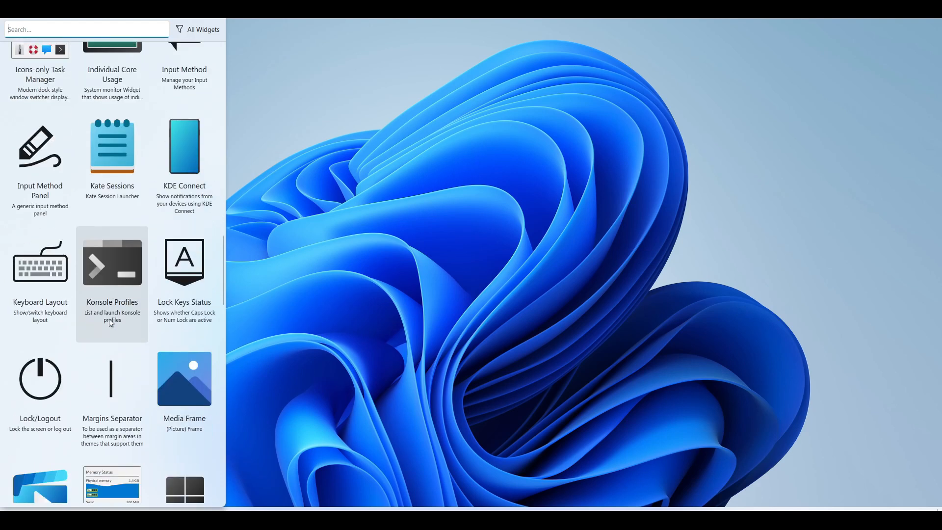
{"action": "scroll", "scroll_direction": "down", "scroll_amount": 3}
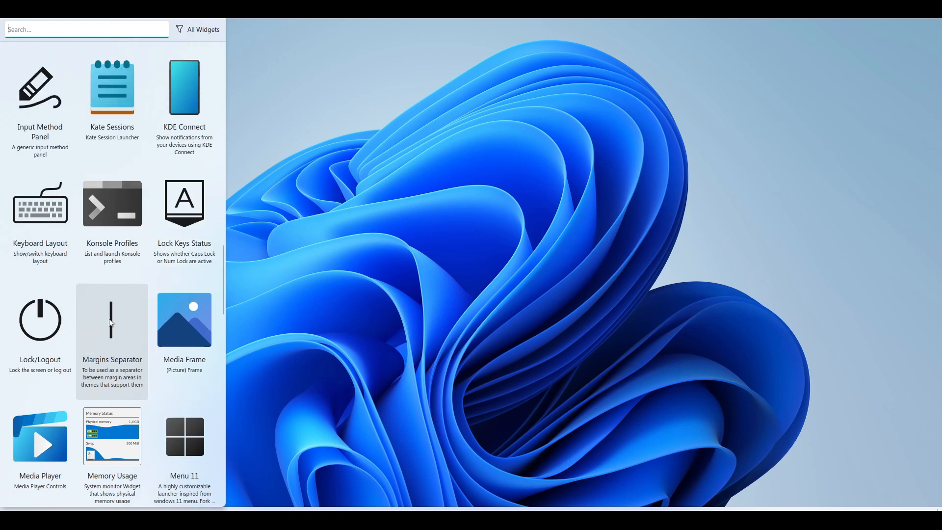
{"action": "scroll", "scroll_direction": "down", "scroll_amount": 3}
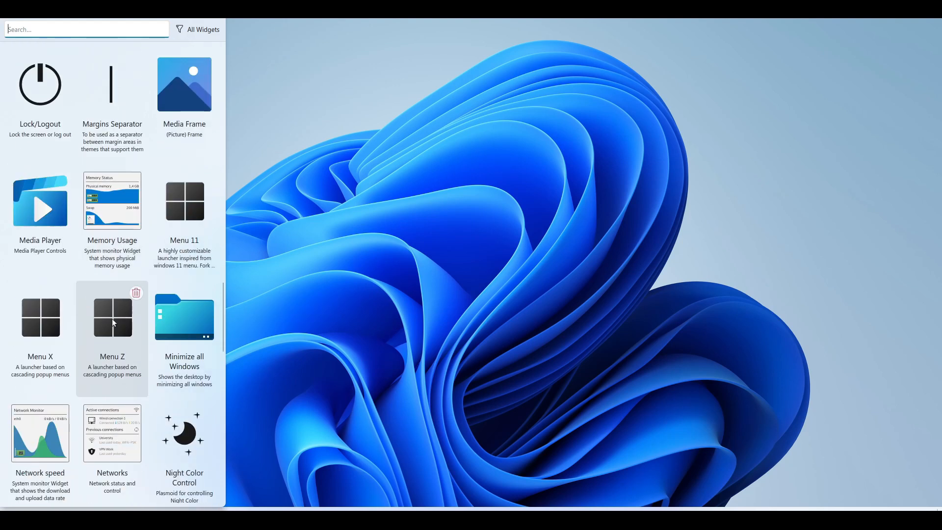
{"action": "mouse_move", "coordinate": [41, 326]}
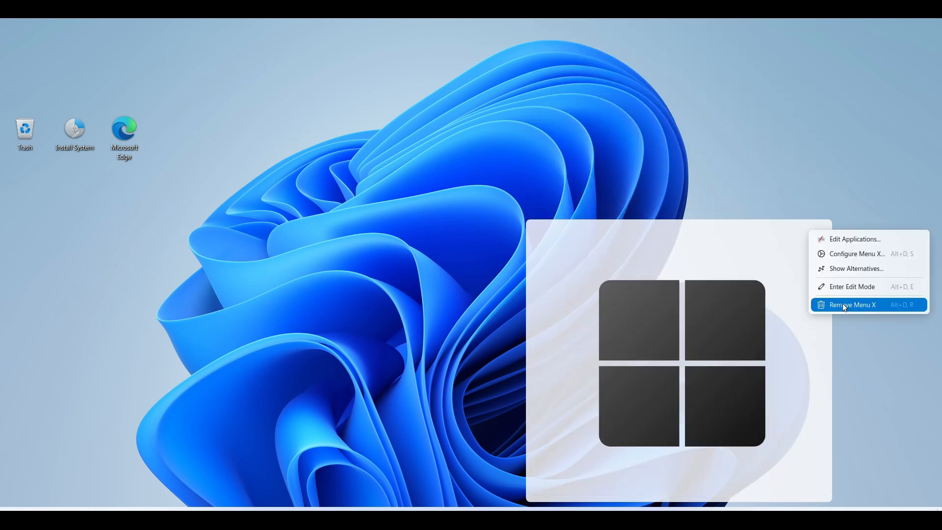
Remove the Menu X widget, enter panel edit mode, and launch Microsoft Edge from the taskbar
{"action": "left_click", "coordinate": [852, 305]}
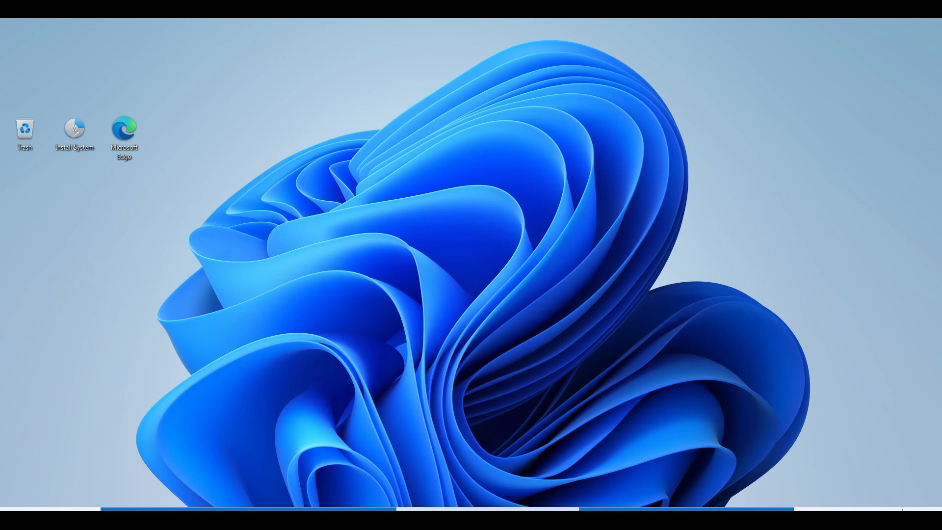
{"action": "right_click", "coordinate": [343, 280]}
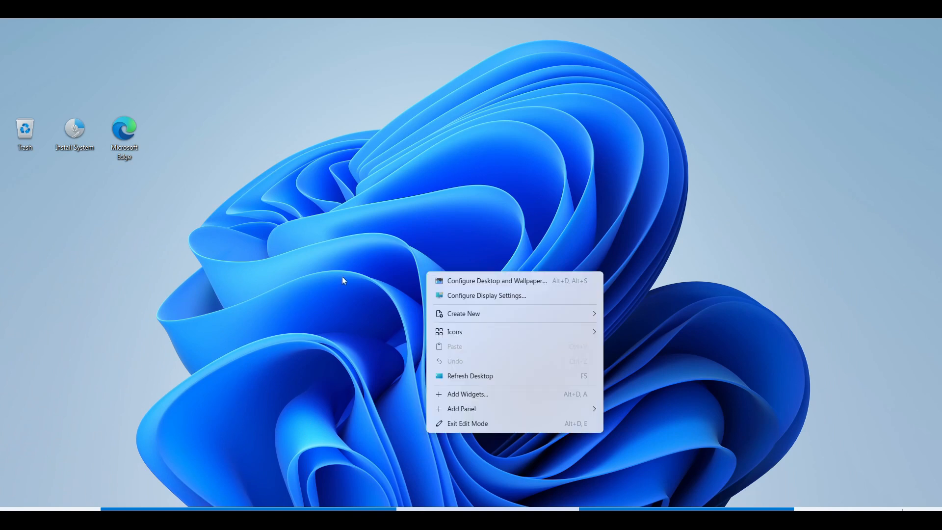
{"action": "left_click", "coordinate": [461, 409]}
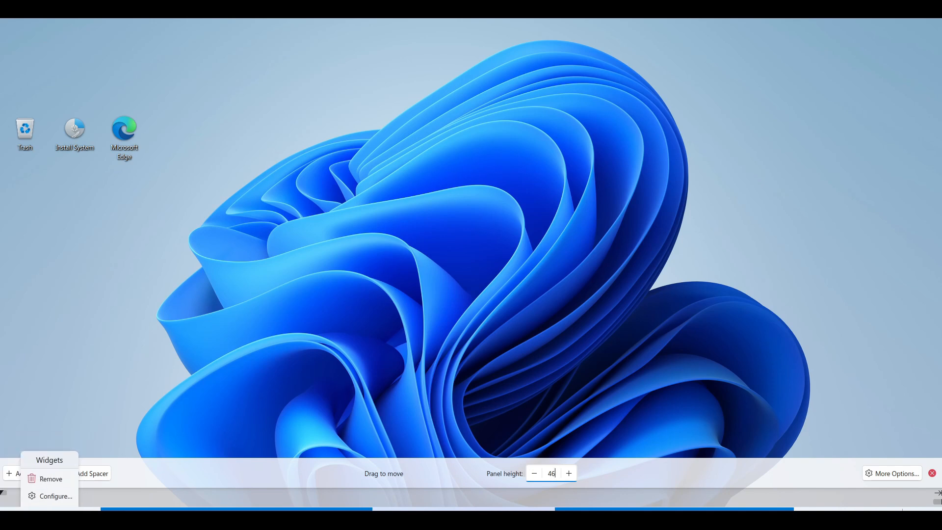
{"action": "left_click", "coordinate": [51, 479]}
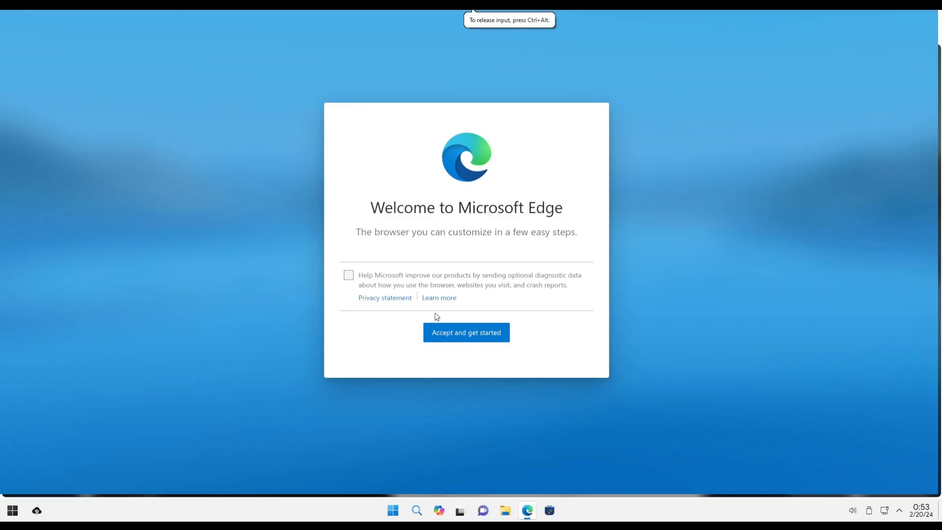
Accept Edge's first-run setup, dismiss the new tab and interests dialogs, then close Edge
{"action": "left_click", "coordinate": [466, 333]}
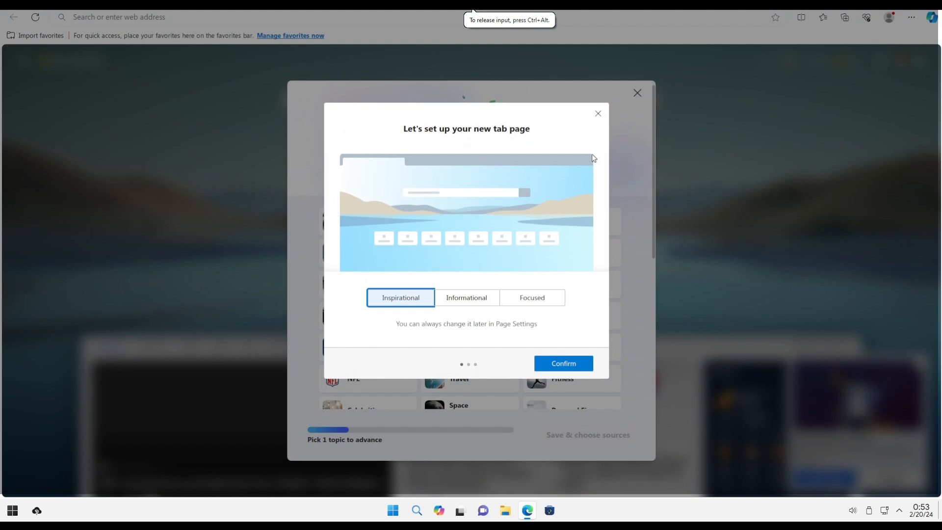
{"action": "left_click", "coordinate": [564, 363]}
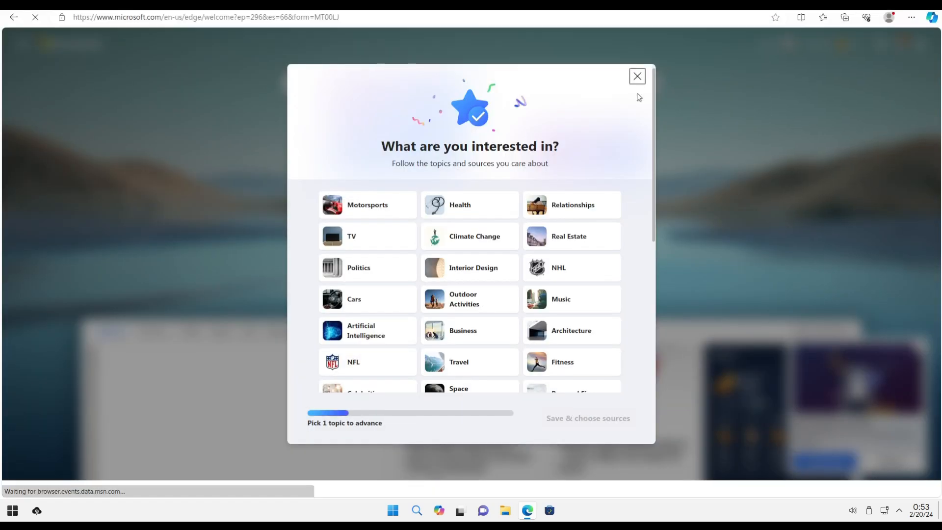
{"action": "left_click", "coordinate": [637, 76]}
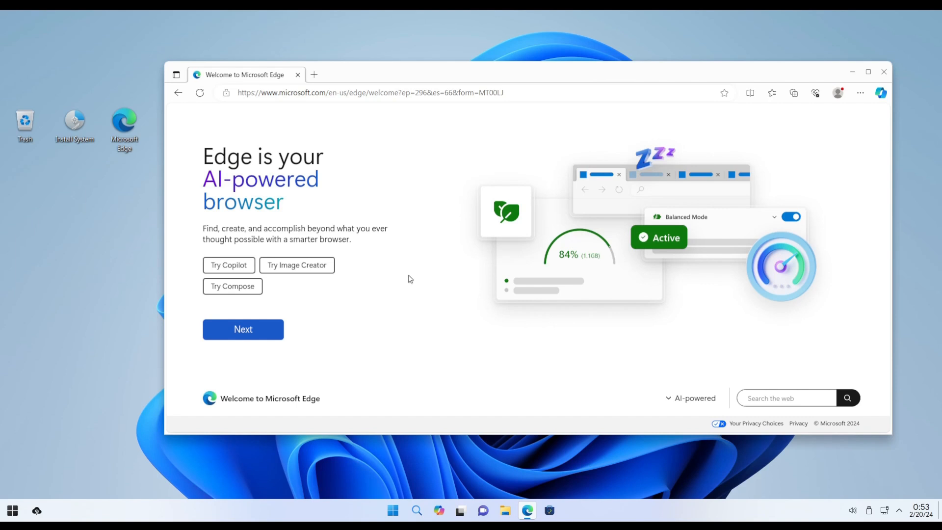
{"action": "left_click", "coordinate": [341, 92]}
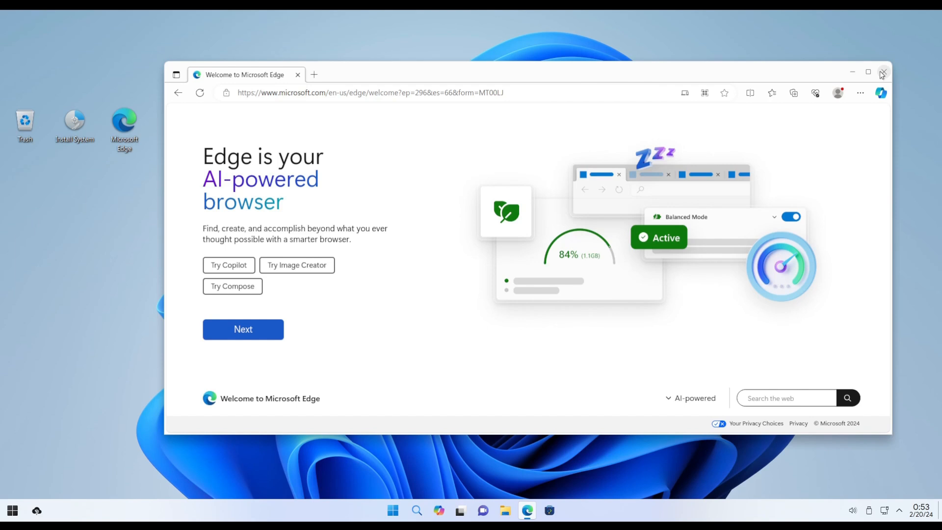
{"action": "left_click", "coordinate": [882, 72]}
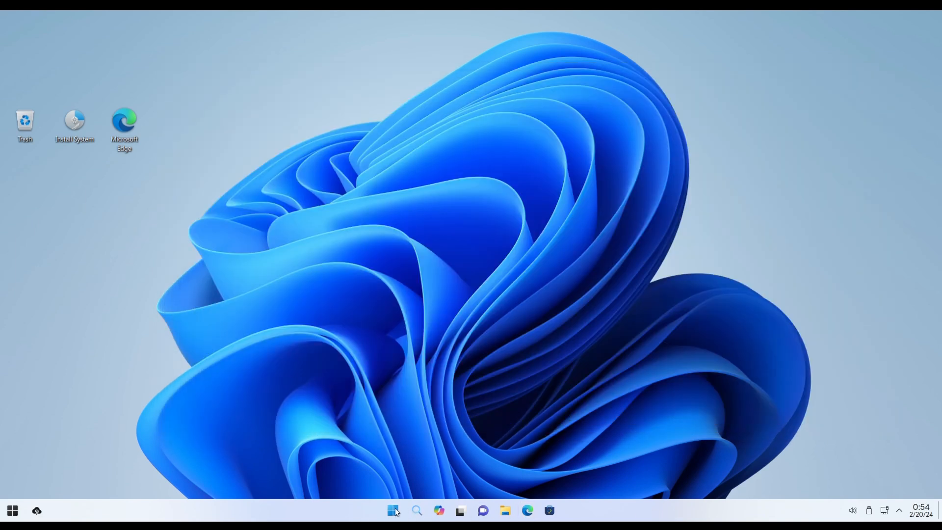
Open the application launcher from the taskbar Start button
{"action": "left_click", "coordinate": [392, 510]}
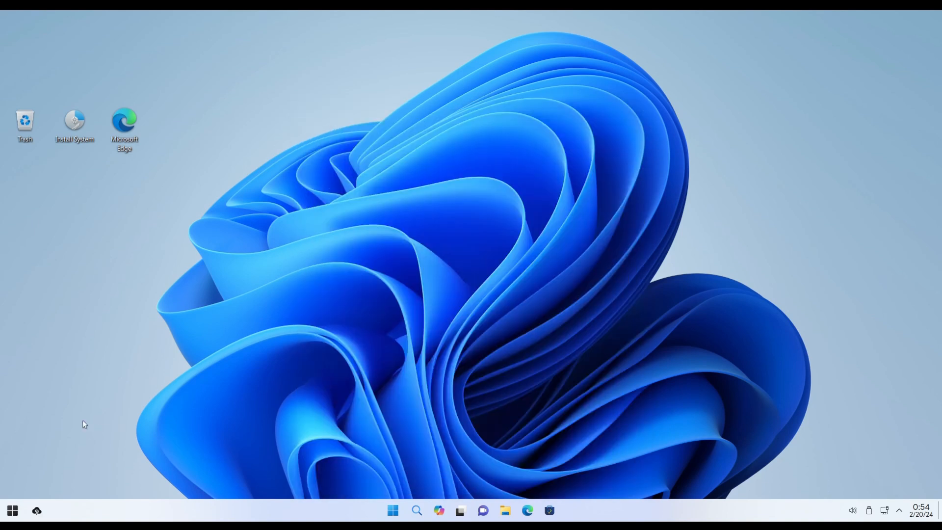
{"action": "left_click", "coordinate": [12, 510]}
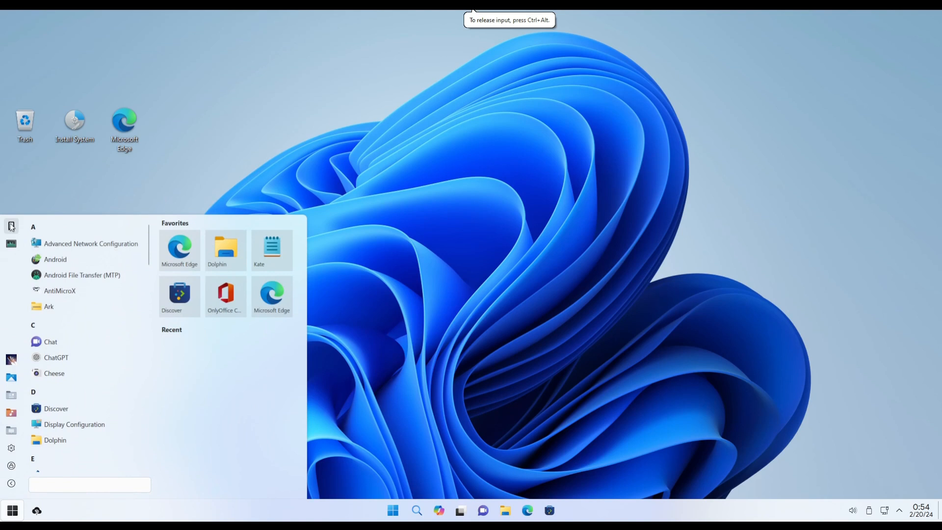
{"action": "mouse_move", "coordinate": [499, 247]}
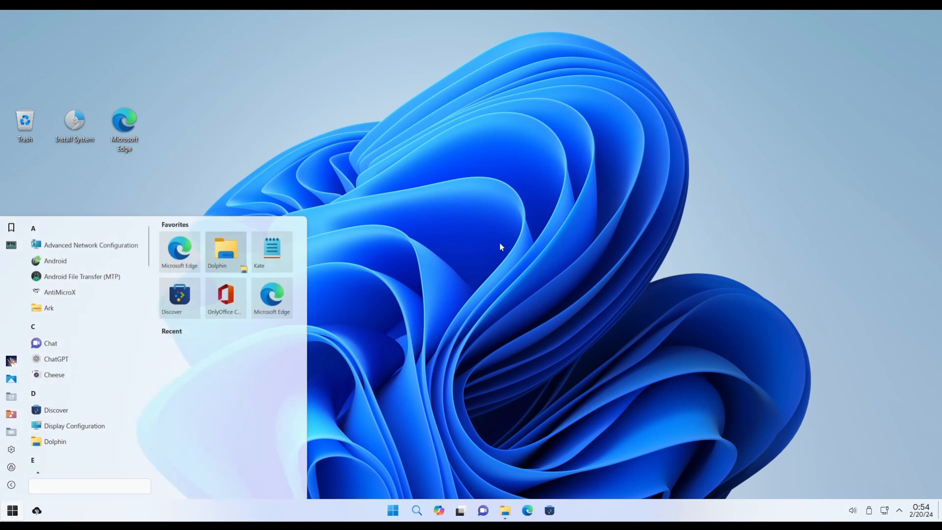
Launch Dolphin, browse the Desktop, Downloads, Music and Home folders, then close it
{"action": "left_click", "coordinate": [226, 251]}
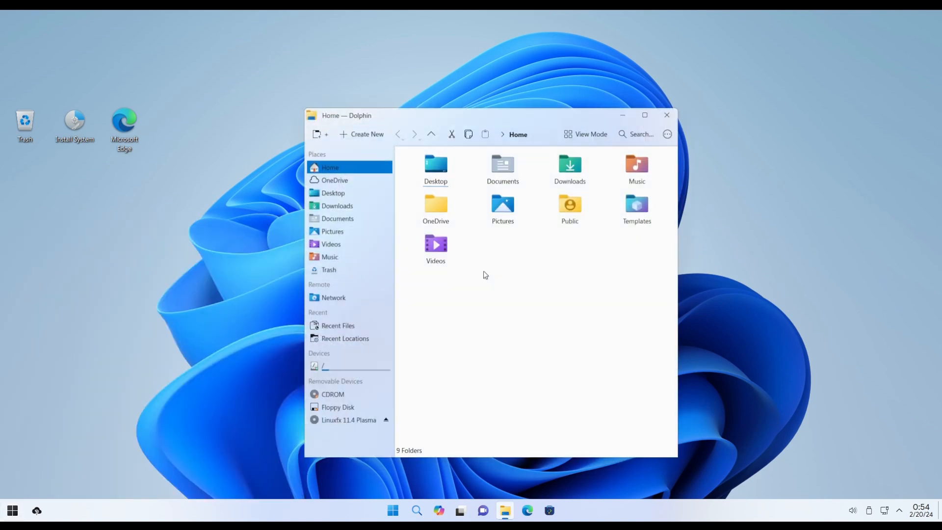
{"action": "left_click_drag", "start_coordinate": [346, 116], "coordinate": [477, 74]}
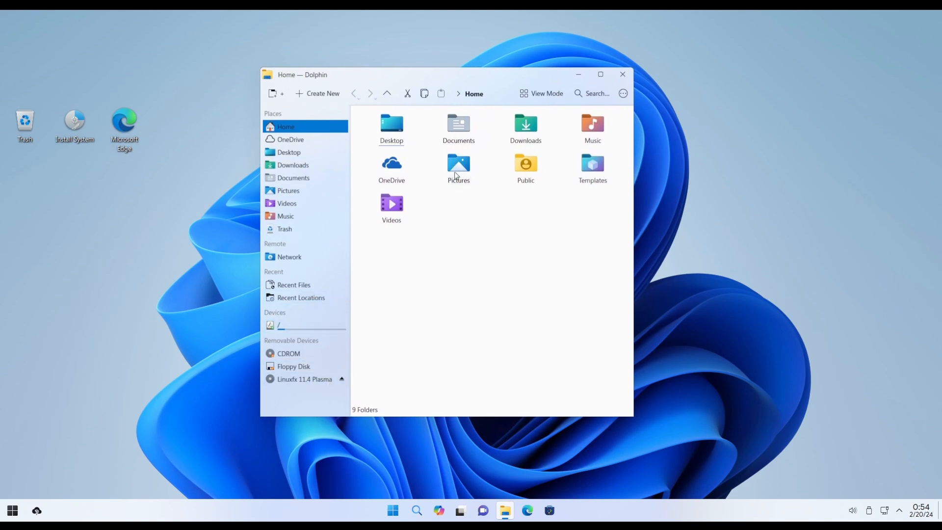
{"action": "left_click", "coordinate": [459, 164]}
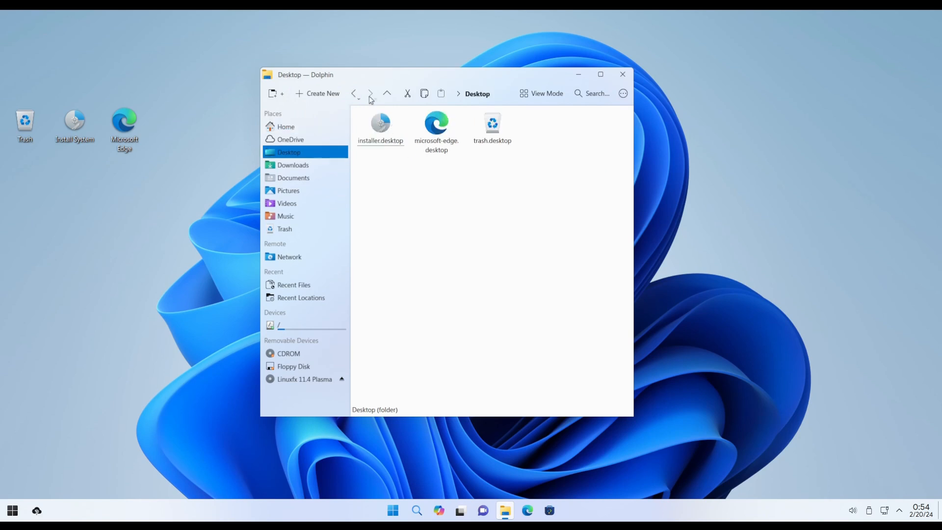
{"action": "left_click", "coordinate": [292, 165]}
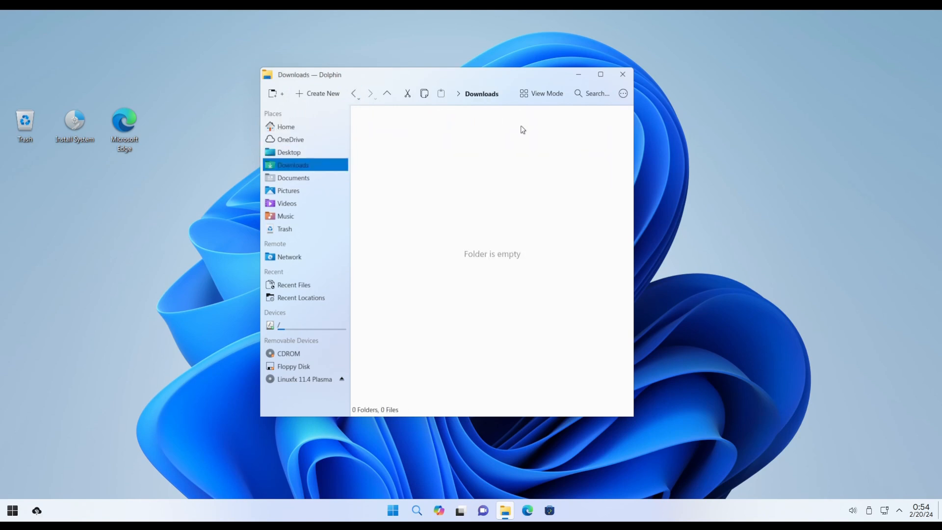
{"action": "left_click", "coordinate": [288, 216]}
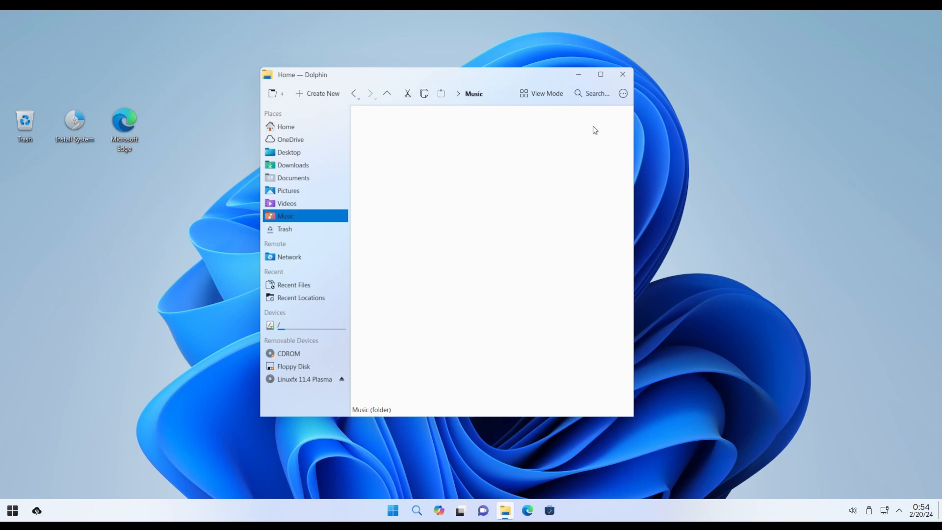
{"action": "left_click", "coordinate": [286, 126]}
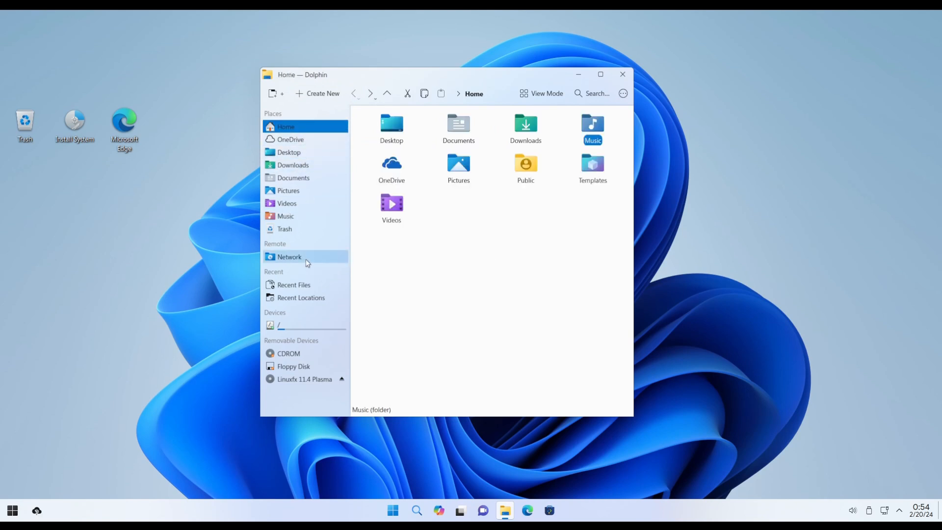
{"action": "left_click", "coordinate": [623, 74]}
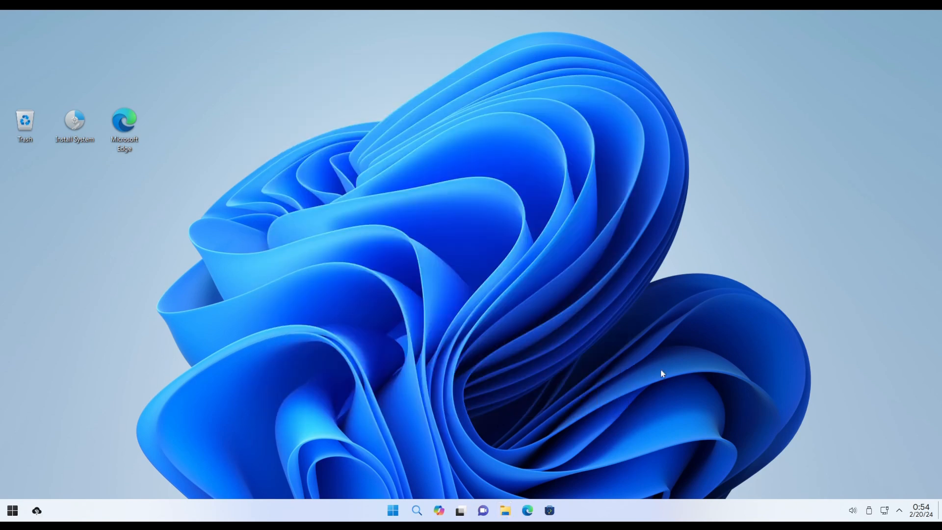
Check the network, disks and devices, and audio volume tray popups, including per-application volumes
{"action": "left_click", "coordinate": [885, 511]}
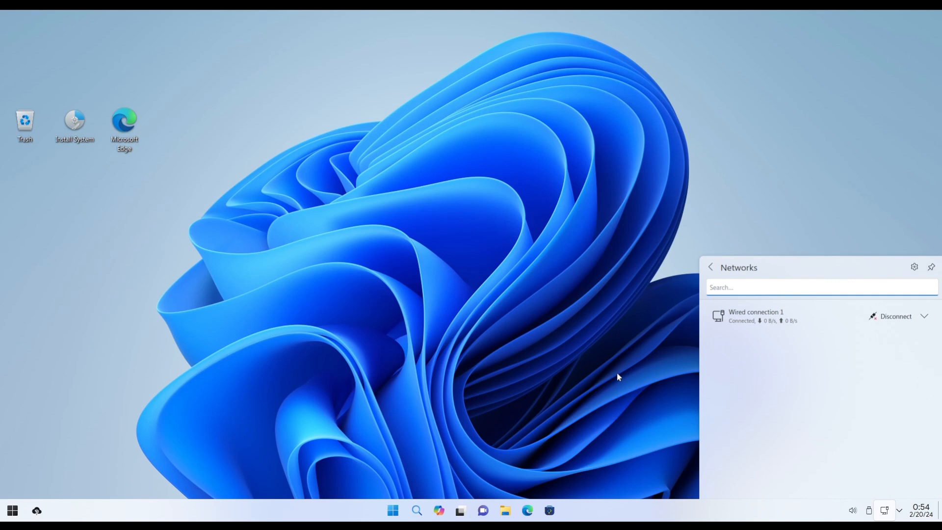
{"action": "mouse_move", "coordinate": [623, 327]}
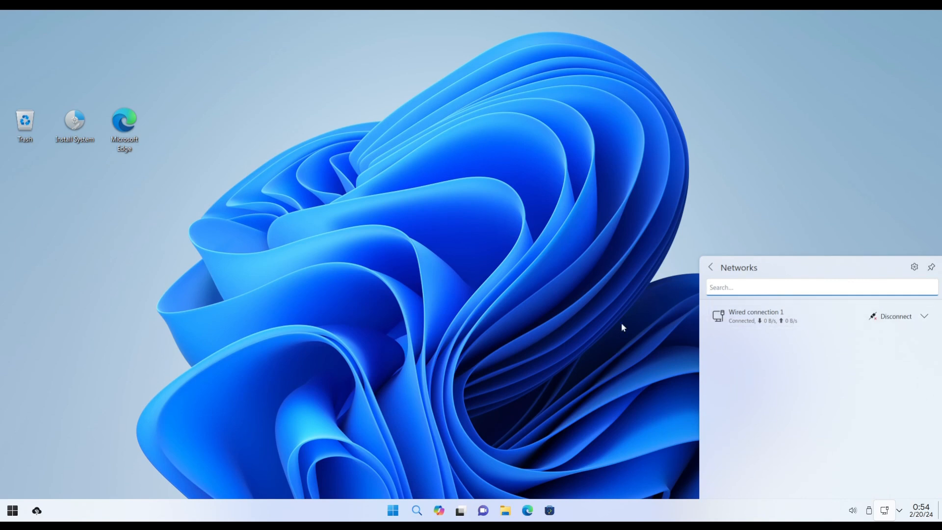
{"action": "left_click", "coordinate": [869, 509]}
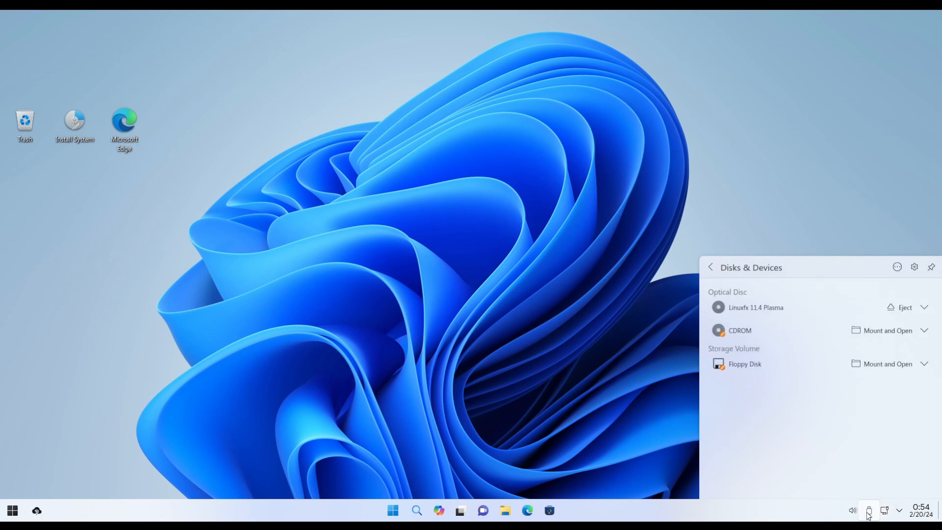
{"action": "left_click", "coordinate": [854, 510]}
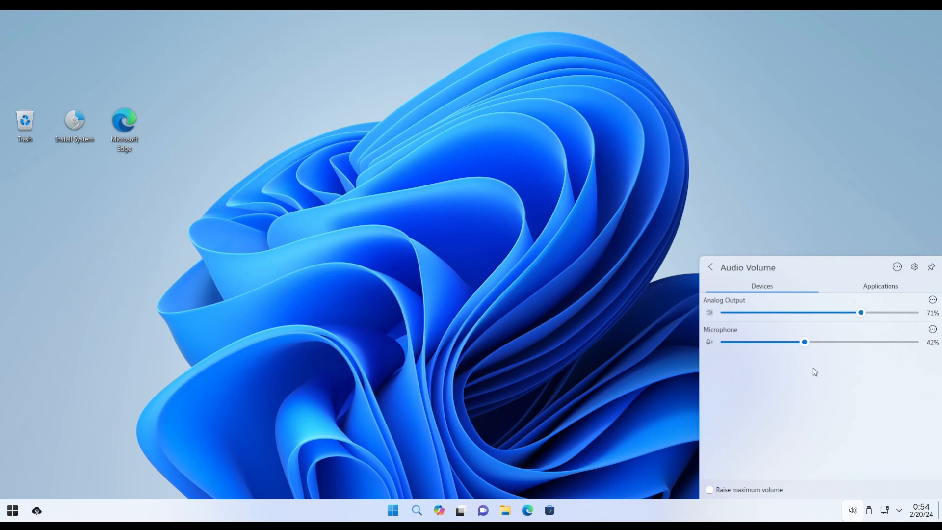
{"action": "left_click", "coordinate": [881, 286]}
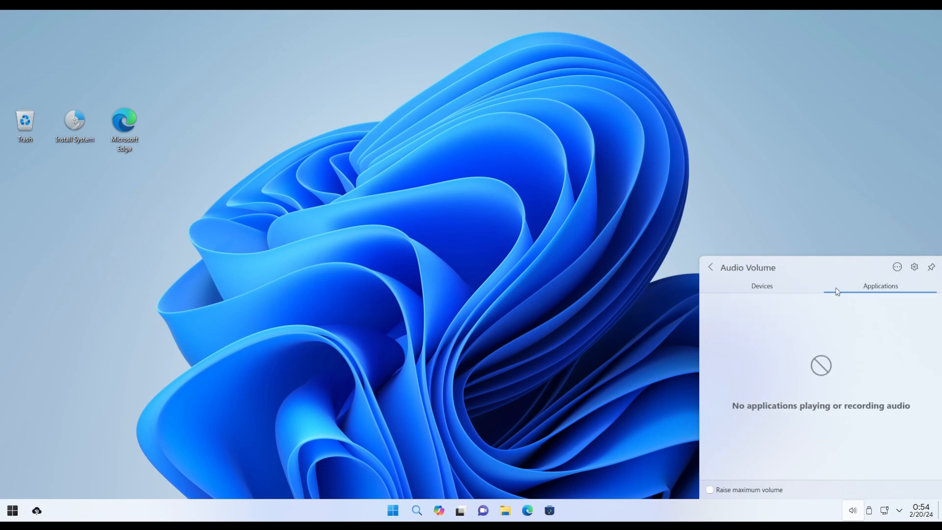
{"action": "left_click", "coordinate": [762, 286]}
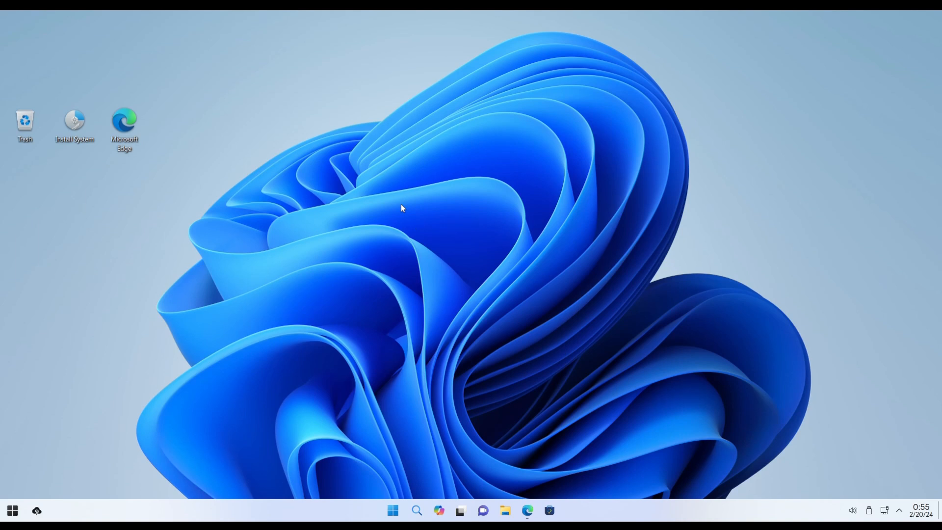
Launch Edge, download the OBS Studio installer and show it in its Downloads folder
{"action": "double_click", "coordinate": [124, 118]}
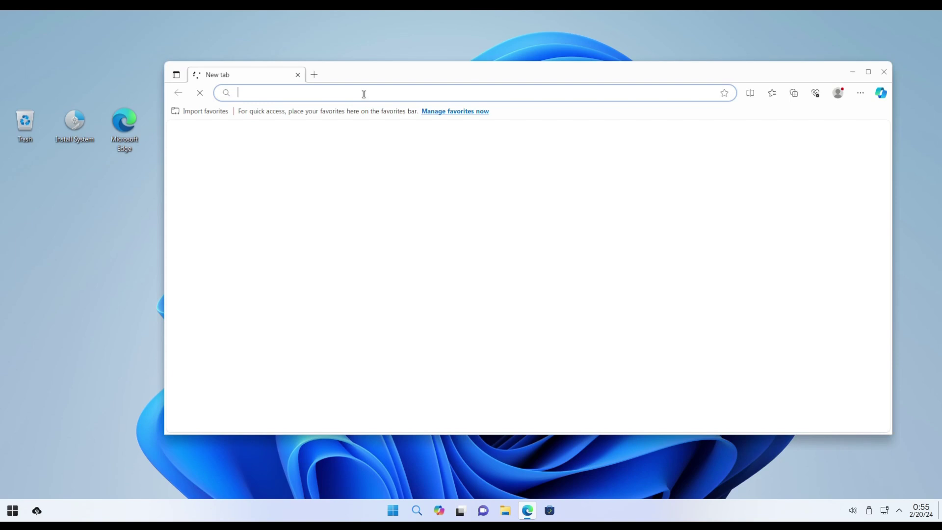
{"action": "type", "text": "obsproject.com/welcome"}
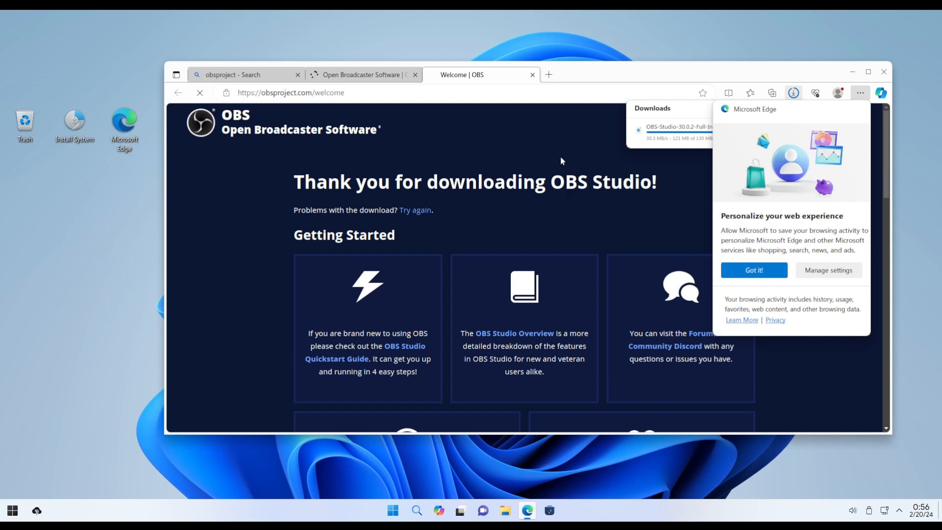
{"action": "left_click", "coordinate": [754, 270]}
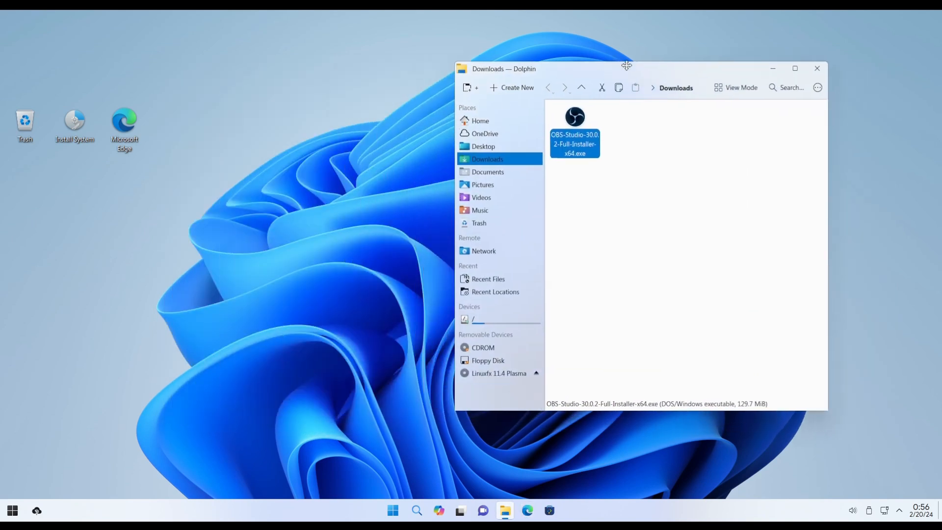
Move the Downloads window aside, search 'obs' in the Start menu, then close Dolphin
{"action": "left_click_drag", "start_coordinate": [626, 69], "coordinate": [717, 48]}
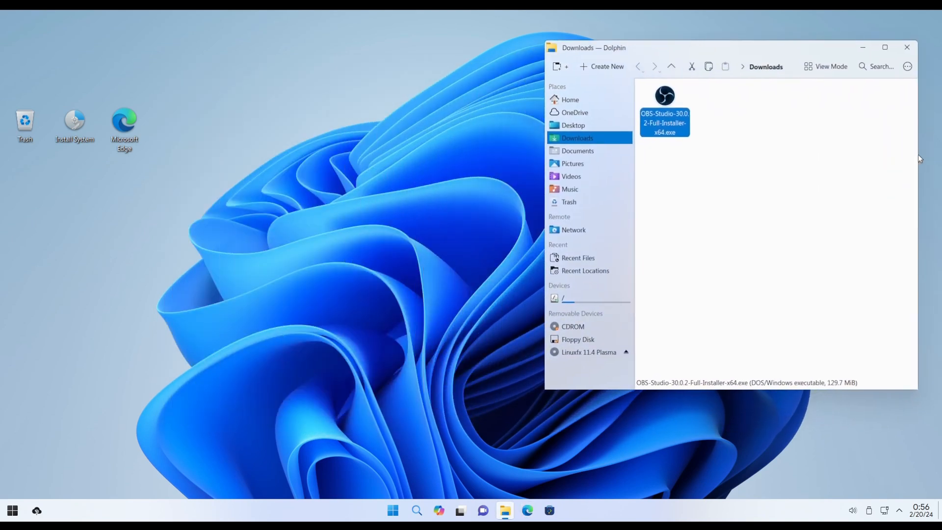
{"action": "left_click", "coordinate": [690, 158]}
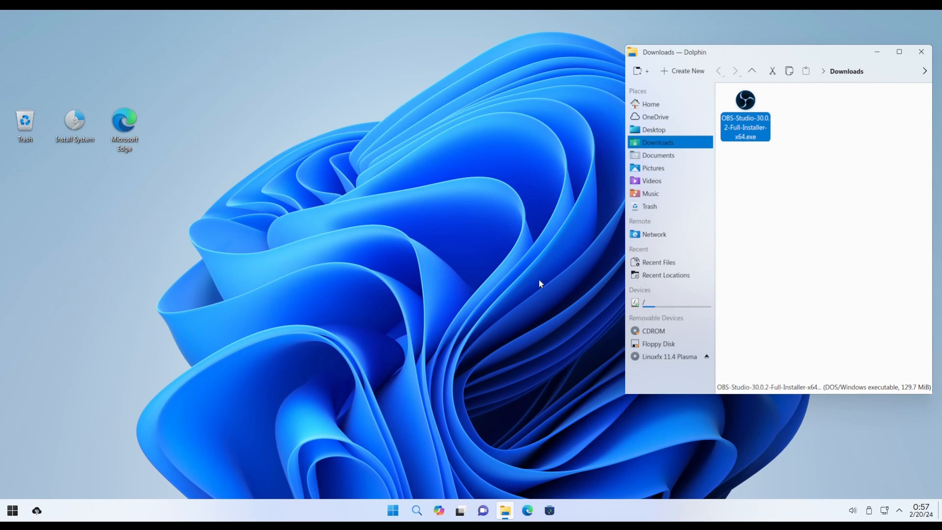
{"action": "left_click", "coordinate": [12, 510]}
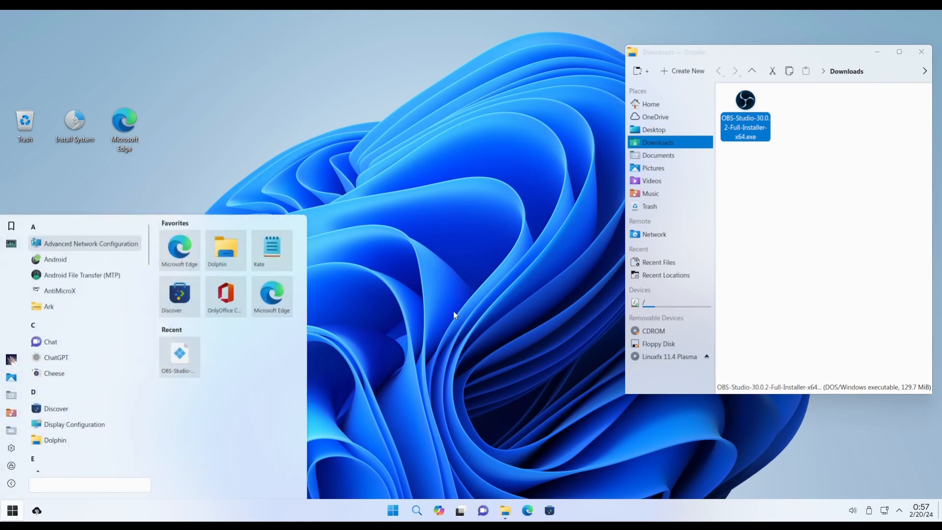
{"action": "type", "text": "obs"}
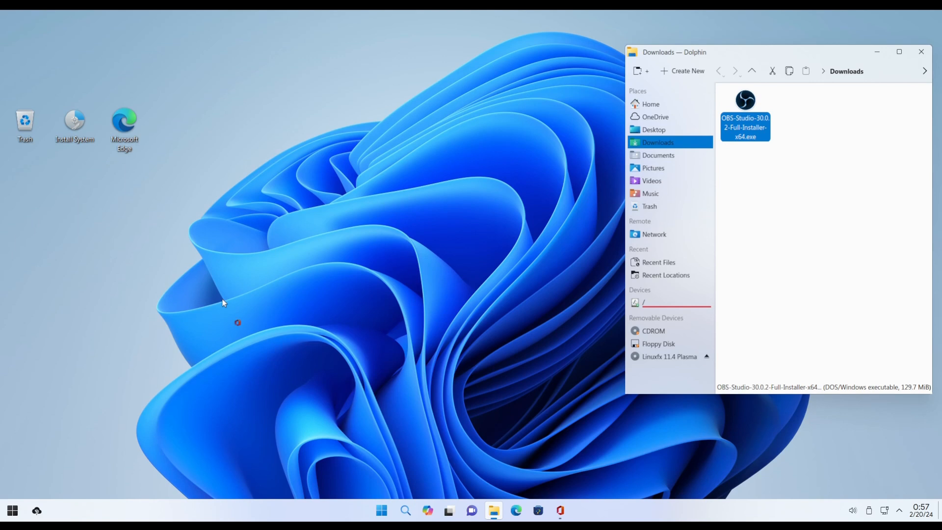
{"action": "left_click", "coordinate": [921, 51]}
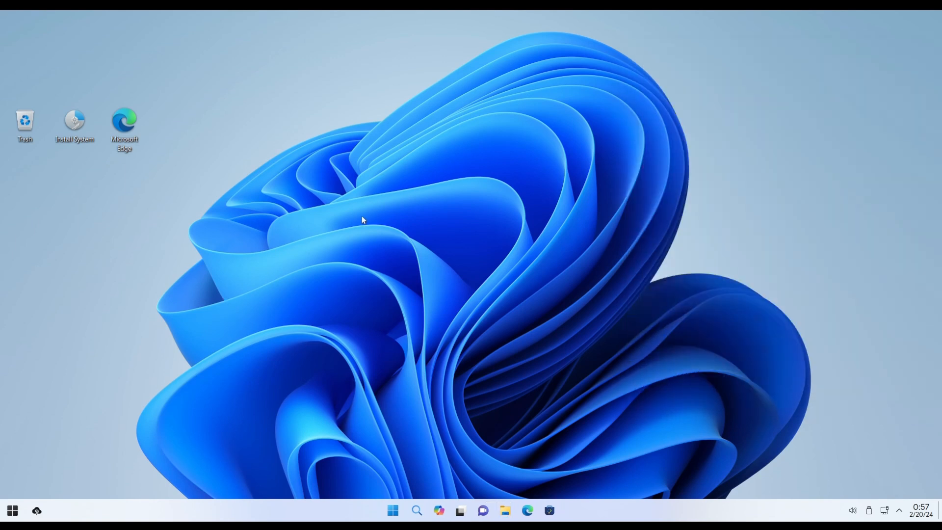
{"action": "mouse_move", "coordinate": [244, 227]}
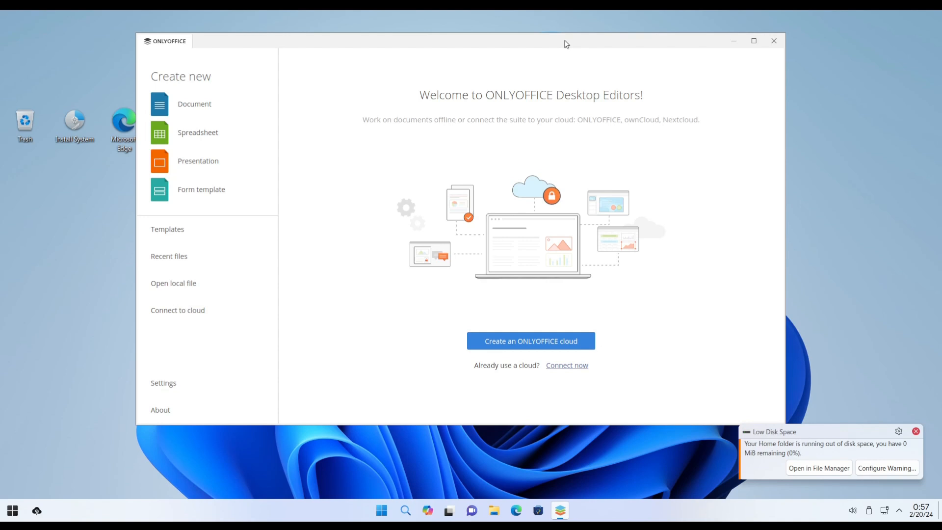
{"action": "left_click", "coordinate": [773, 43]}
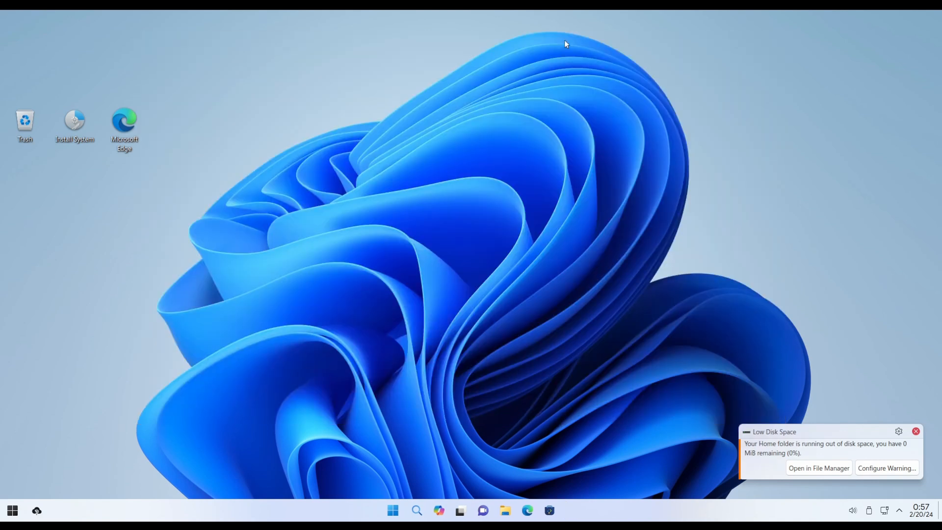
{"action": "mouse_move", "coordinate": [889, 420]}
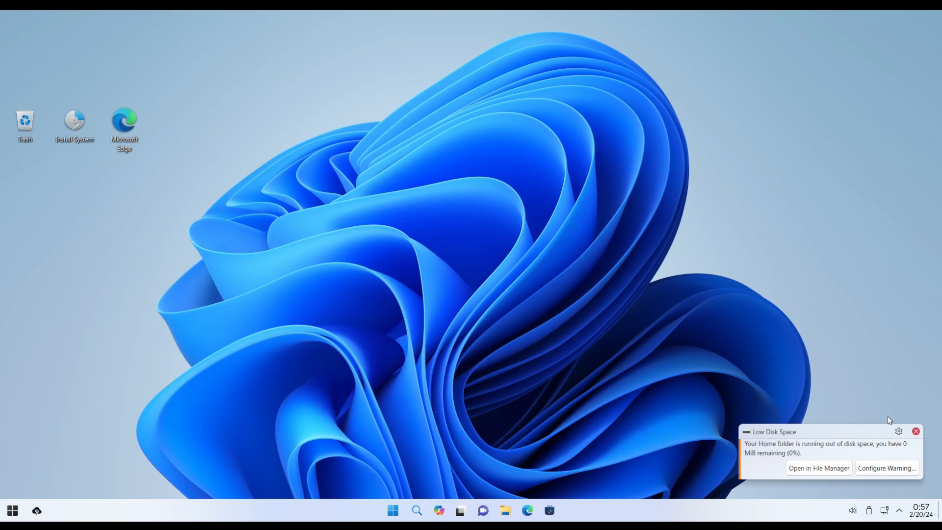
{"action": "left_click", "coordinate": [916, 431]}
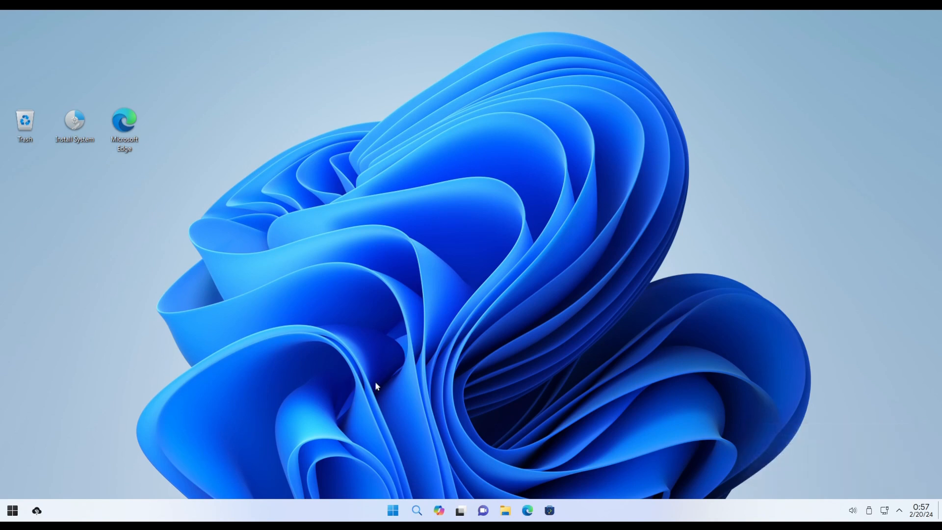
{"action": "left_click", "coordinate": [393, 510]}
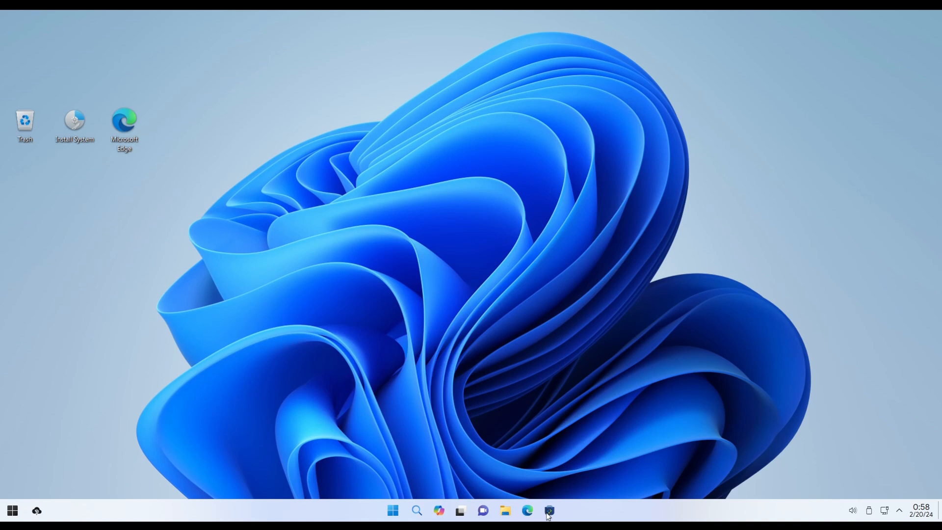
{"action": "mouse_move", "coordinate": [316, 202]}
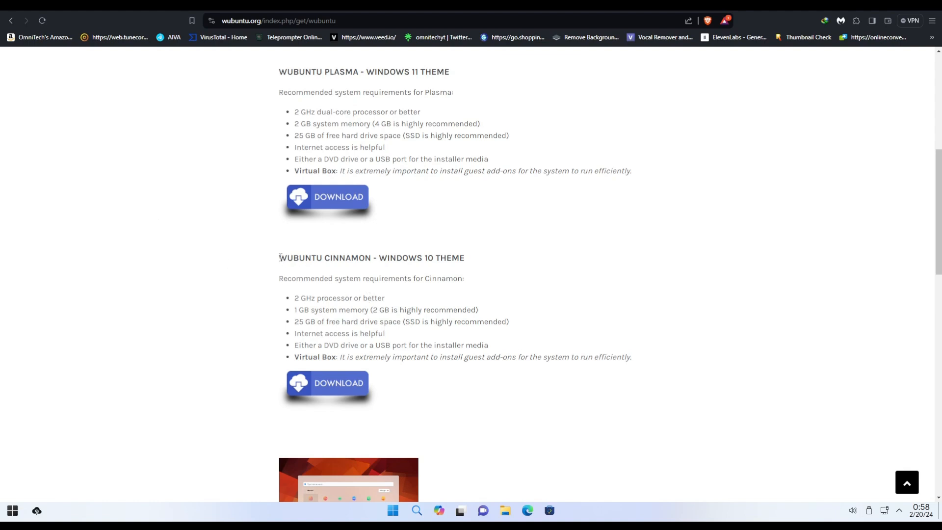
{"action": "left_click_drag", "start_coordinate": [379, 257], "coordinate": [464, 258]}
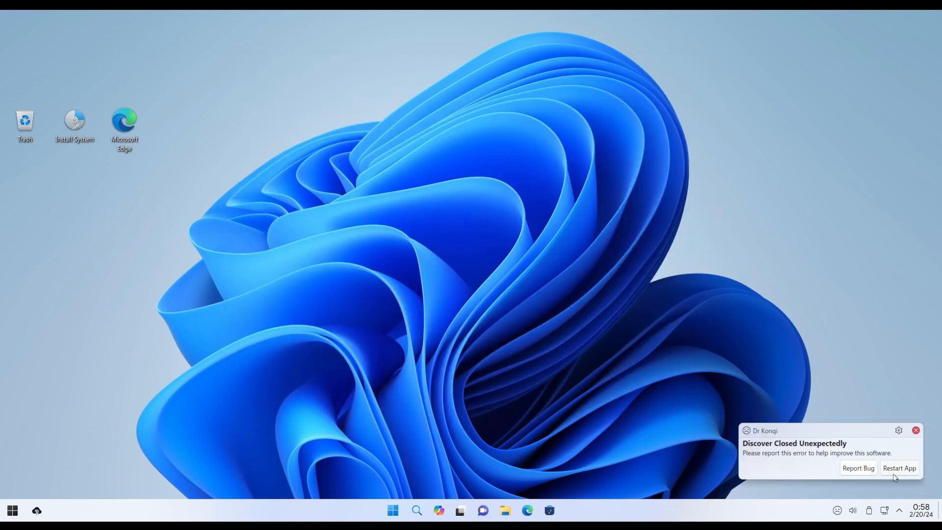
{"action": "left_click", "coordinate": [916, 430]}
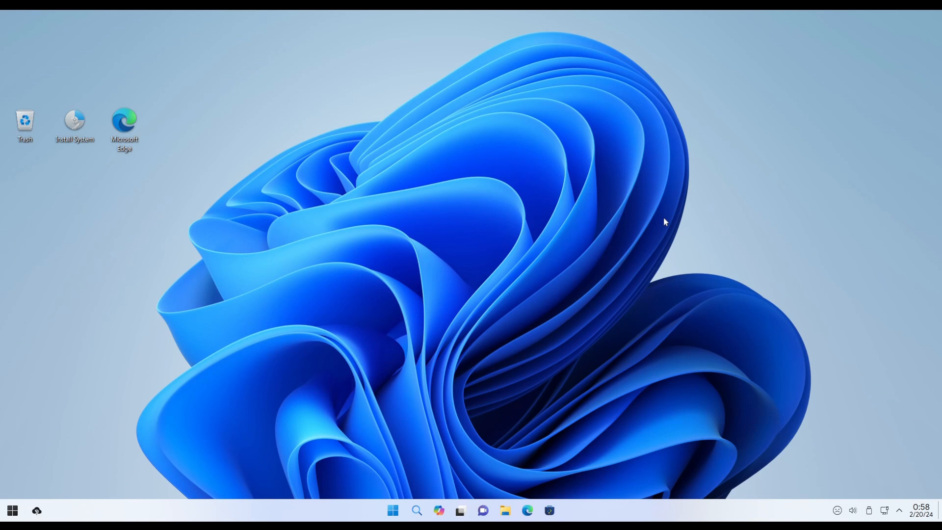
{"action": "mouse_move", "coordinate": [392, 213]}
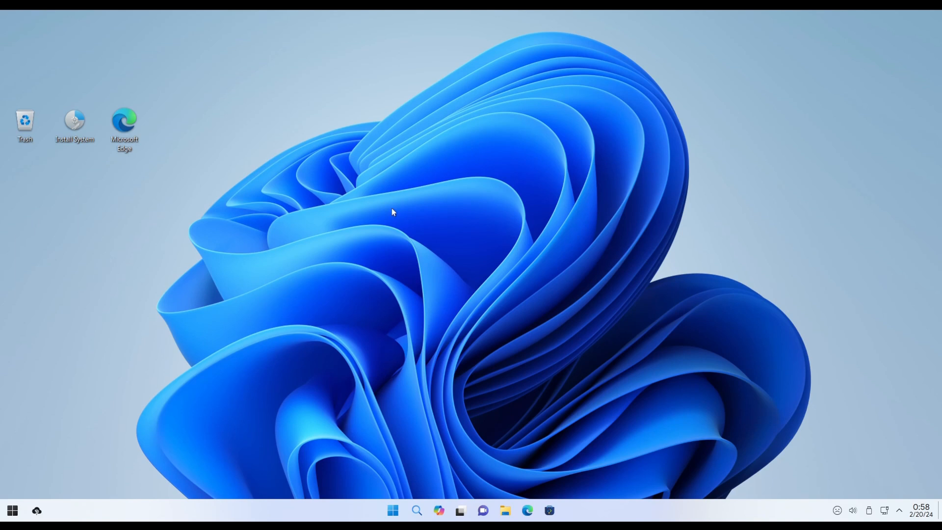
{"action": "left_click", "coordinate": [11, 511]}
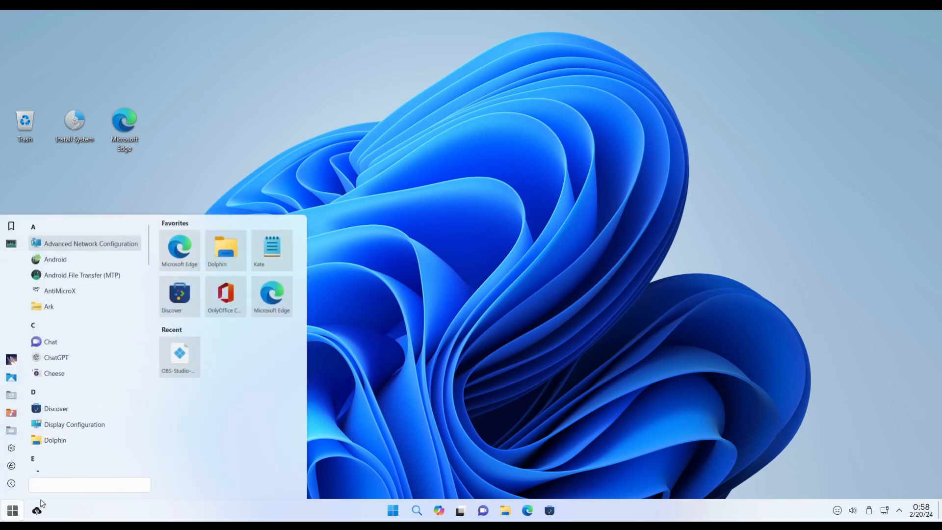
{"action": "scroll", "scroll_direction": "down", "scroll_amount": 3}
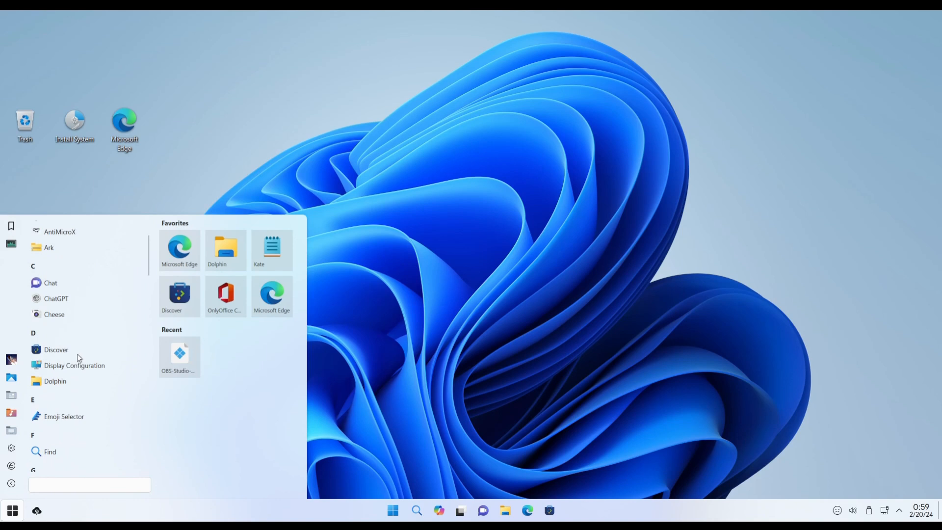
{"action": "scroll", "scroll_direction": "down", "scroll_amount": 3}
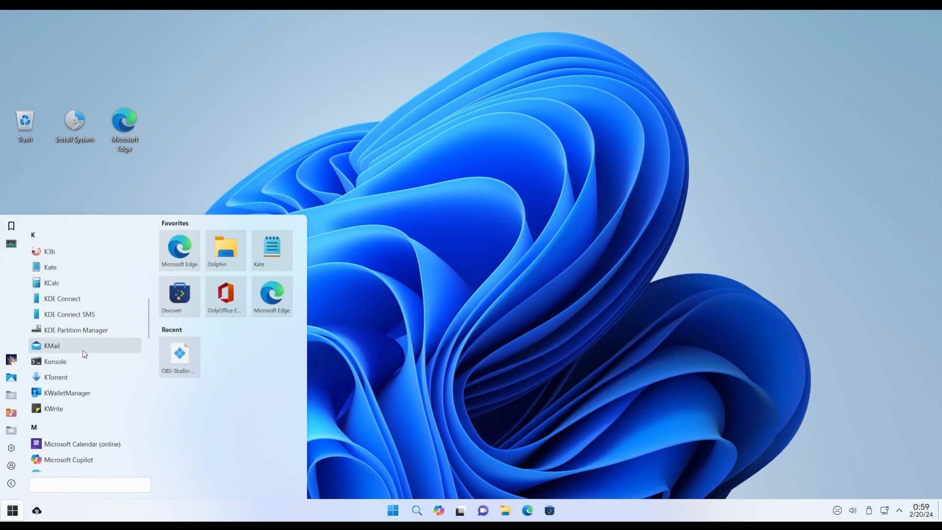
{"action": "scroll", "scroll_direction": "down", "scroll_amount": 3}
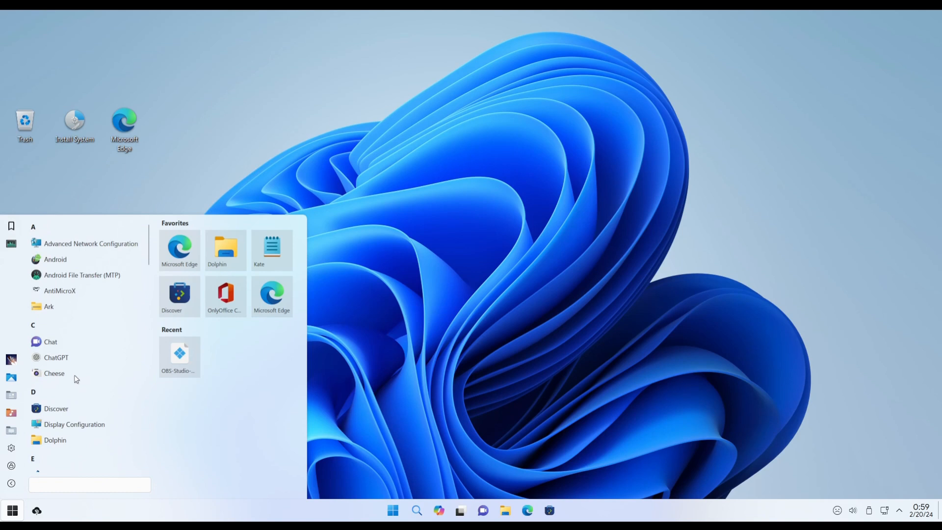
{"action": "left_click", "coordinate": [179, 296]}
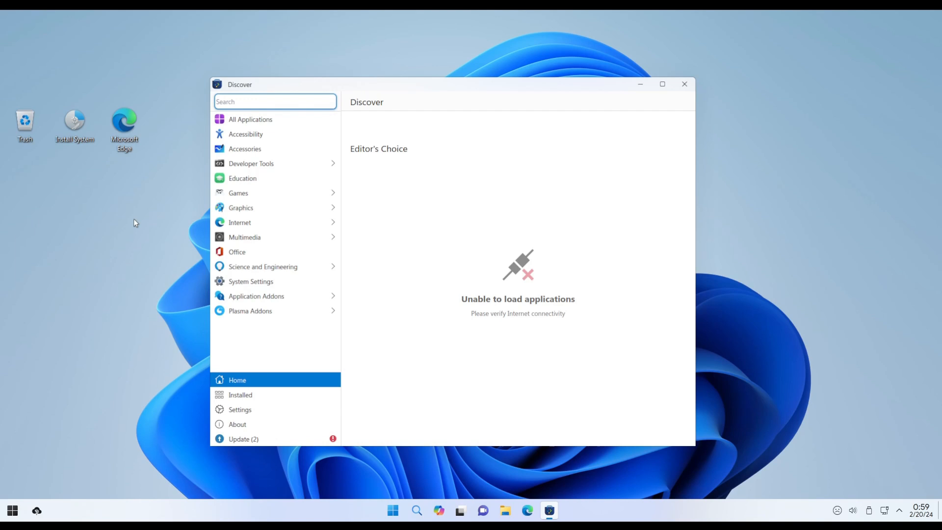
{"action": "left_click", "coordinate": [684, 84]}
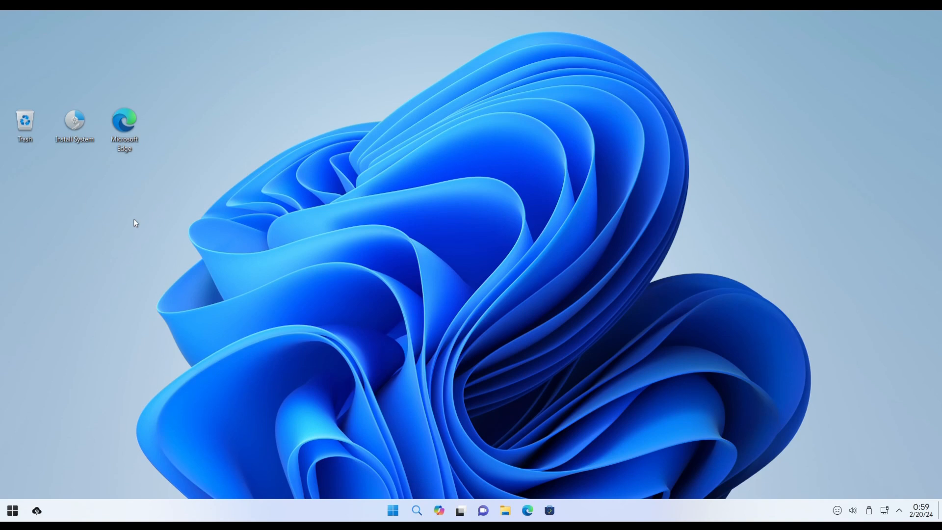
{"action": "mouse_move", "coordinate": [447, 461]}
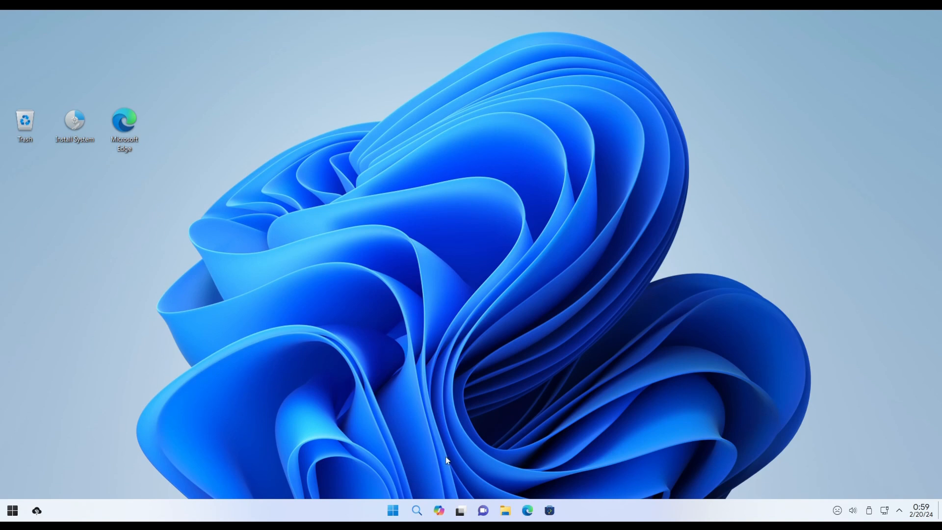
{"action": "left_click", "coordinate": [393, 511]}
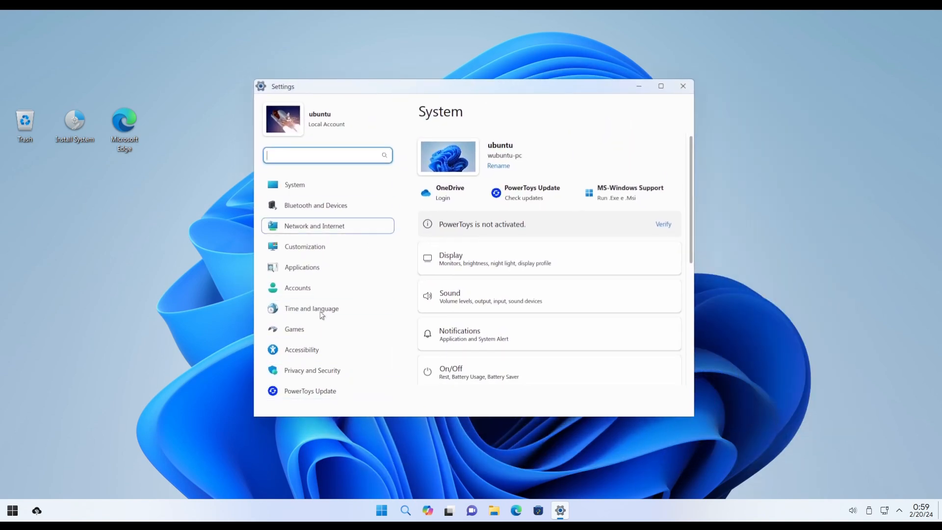
From Settings > System, launch the MS-Windows Support module
{"action": "left_click", "coordinate": [315, 205]}
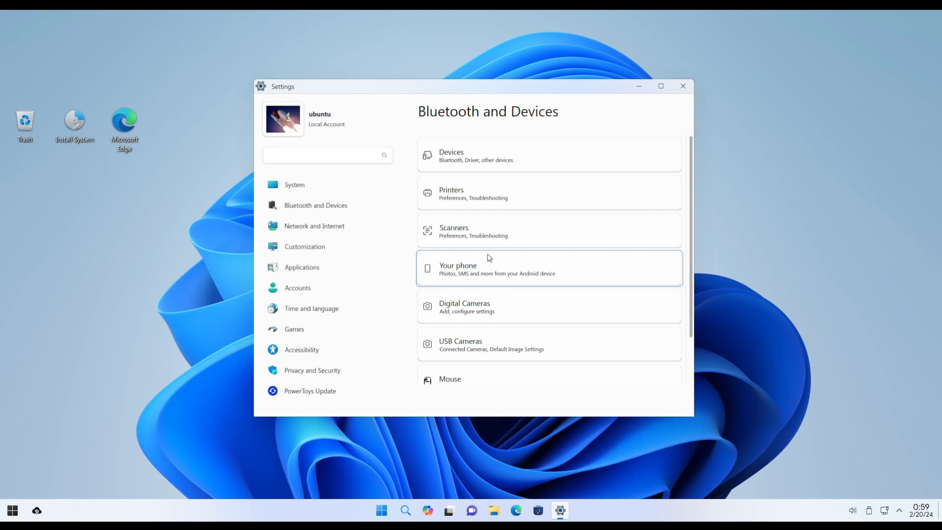
{"action": "left_click", "coordinate": [295, 184]}
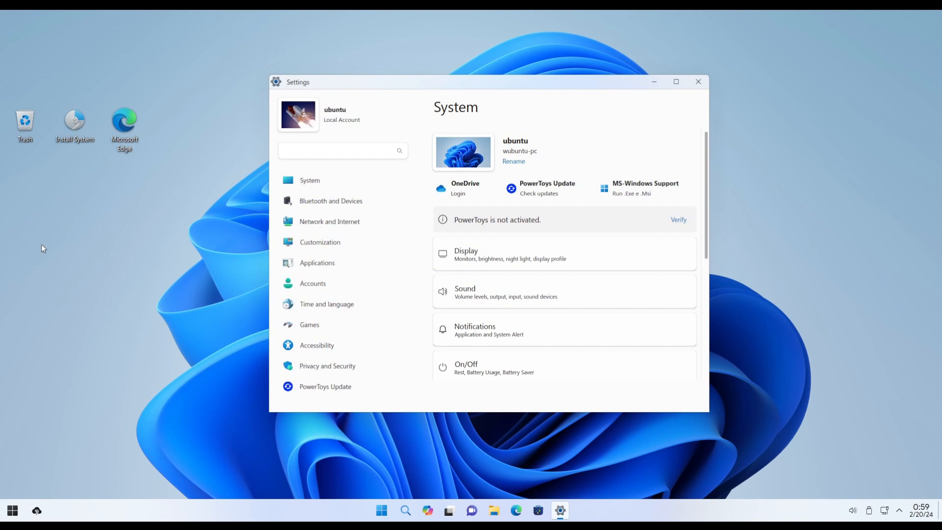
{"action": "mouse_move", "coordinate": [70, 240]}
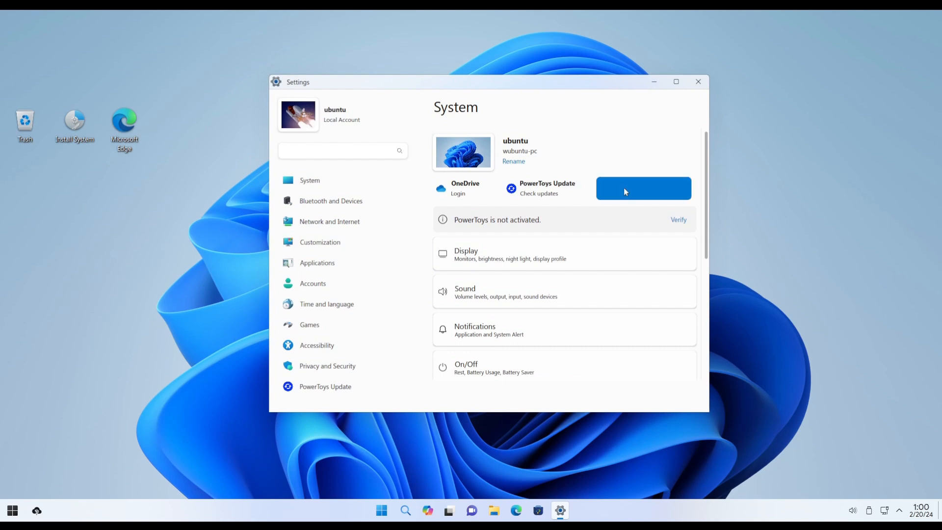
{"action": "left_click", "coordinate": [644, 189]}
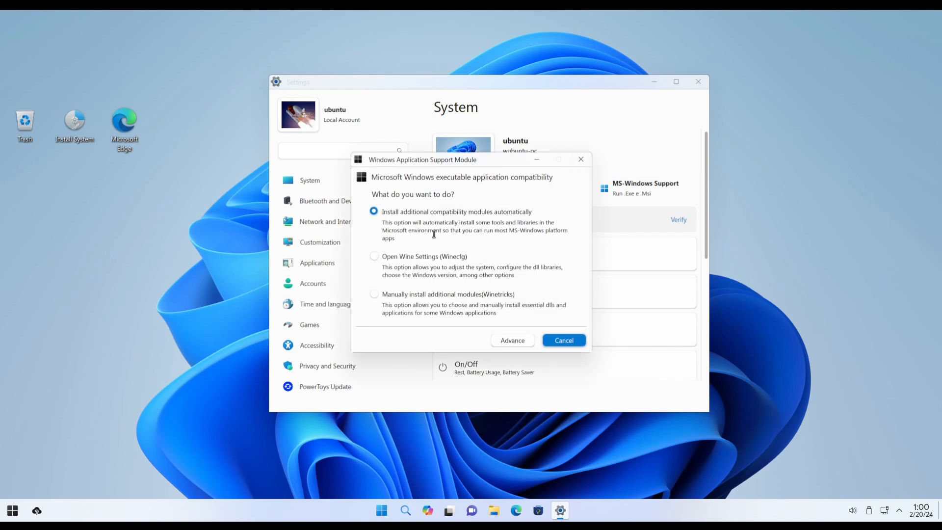
{"action": "mouse_move", "coordinate": [564, 340]}
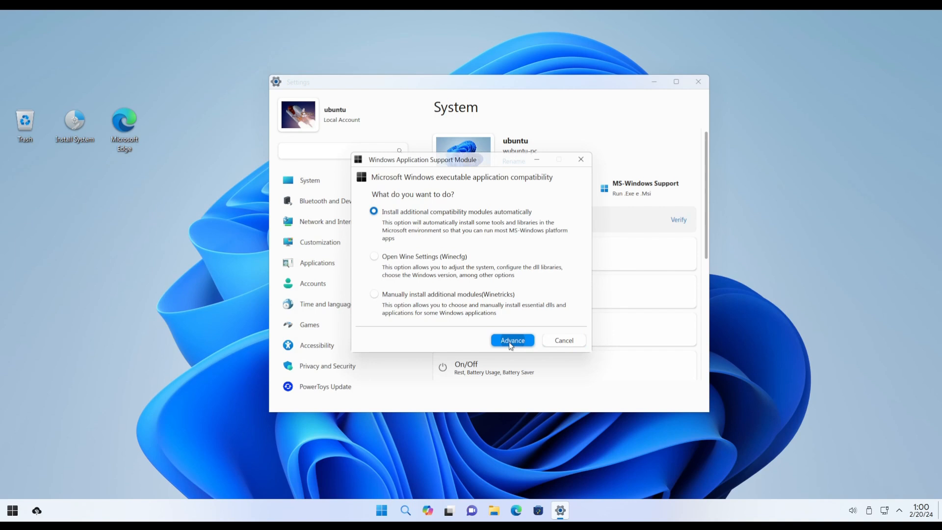
Install compatibility modules automatically, acknowledge the update message, close Settings and reopen Dolphin
{"action": "left_click", "coordinate": [512, 340]}
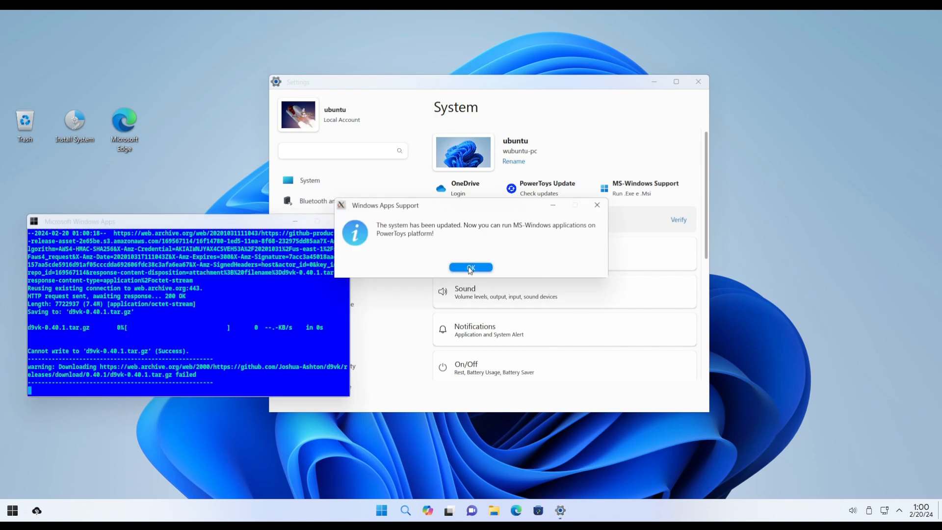
{"action": "left_click", "coordinate": [471, 268]}
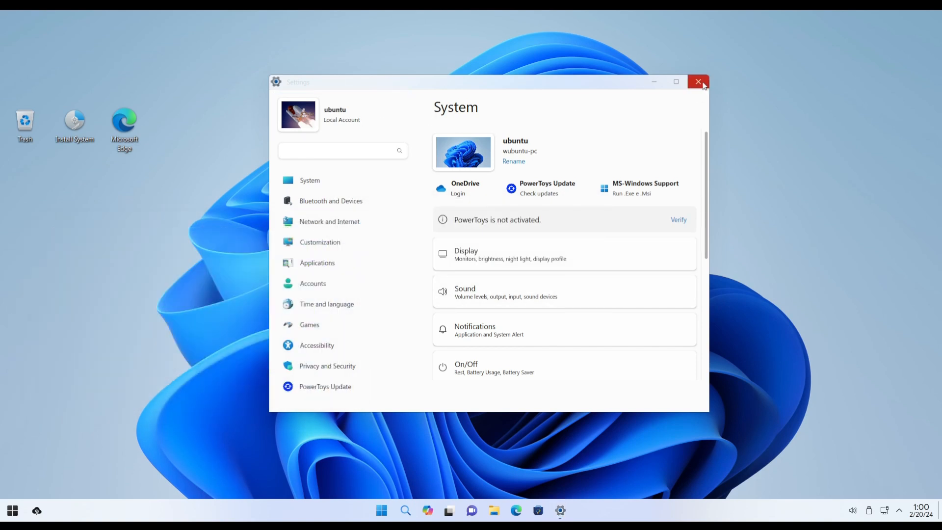
{"action": "left_click", "coordinate": [698, 82]}
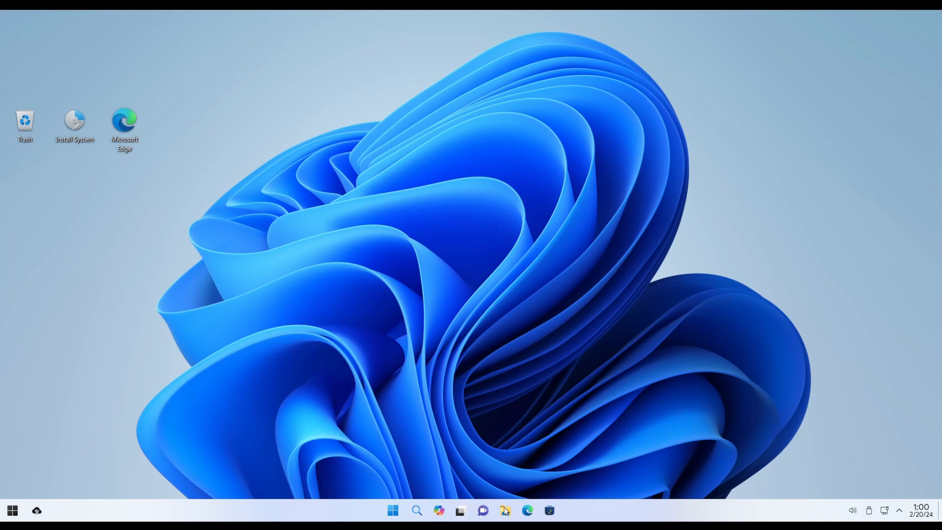
{"action": "left_click", "coordinate": [505, 511]}
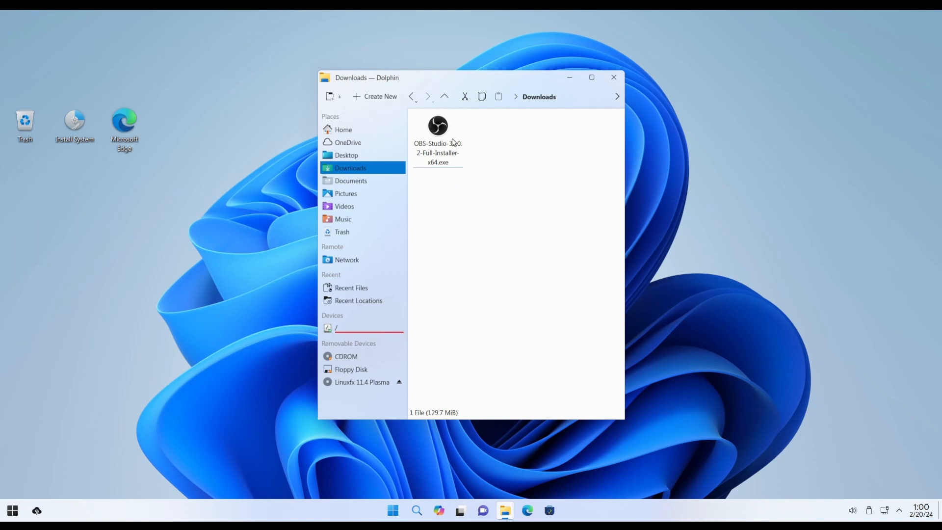
Launch OBS-Studio-30.0.2-Full-Installer-x64.exe from Downloads, then close Dolphin
{"action": "left_click", "coordinate": [438, 127]}
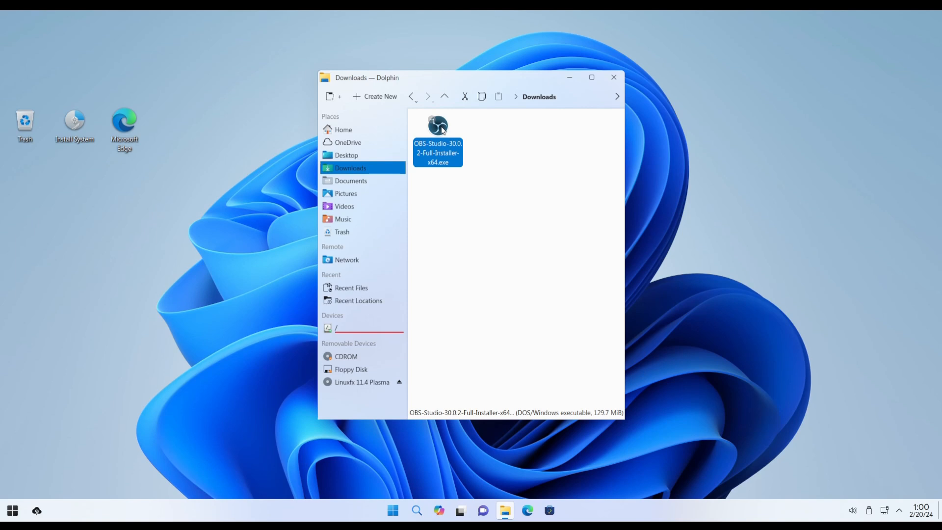
{"action": "mouse_move", "coordinate": [534, 159]}
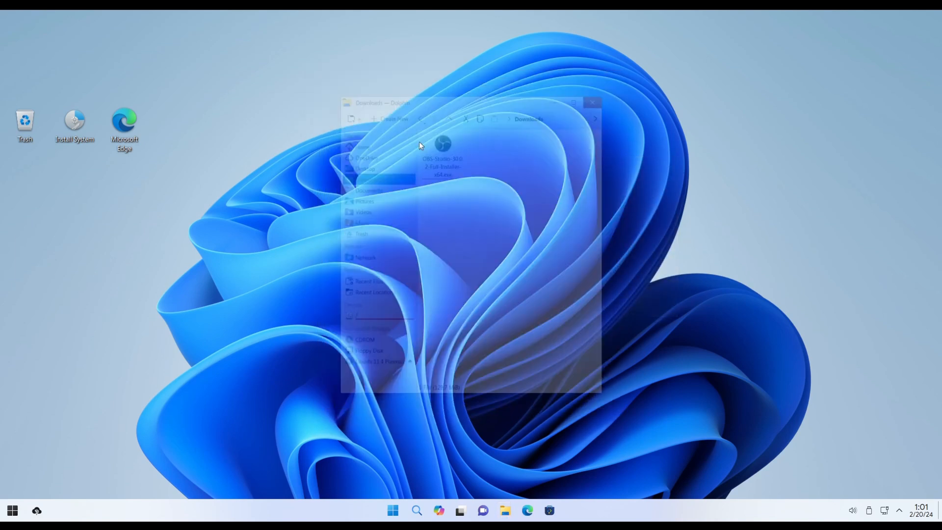
{"action": "left_click", "coordinate": [591, 101]}
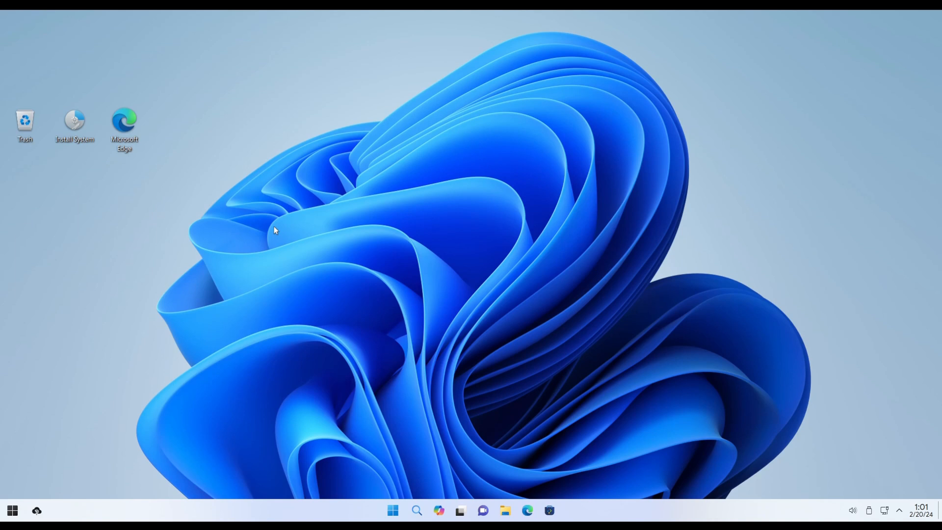
{"action": "mouse_move", "coordinate": [365, 279]}
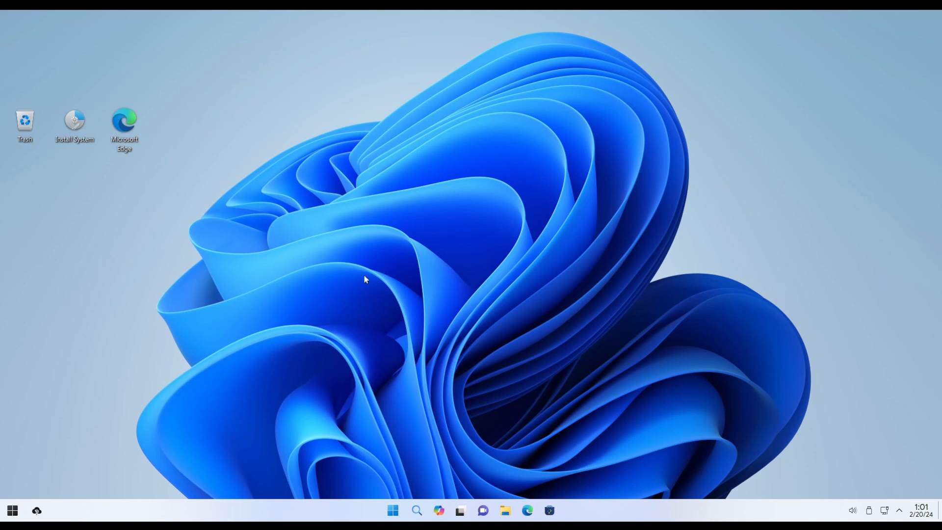
{"action": "mouse_move", "coordinate": [403, 192]}
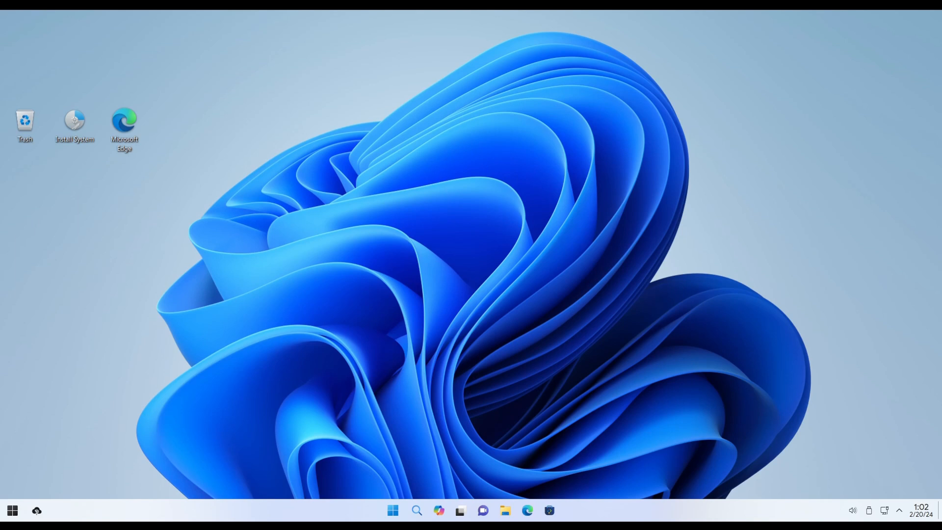
{"action": "left_click", "coordinate": [391, 511]}
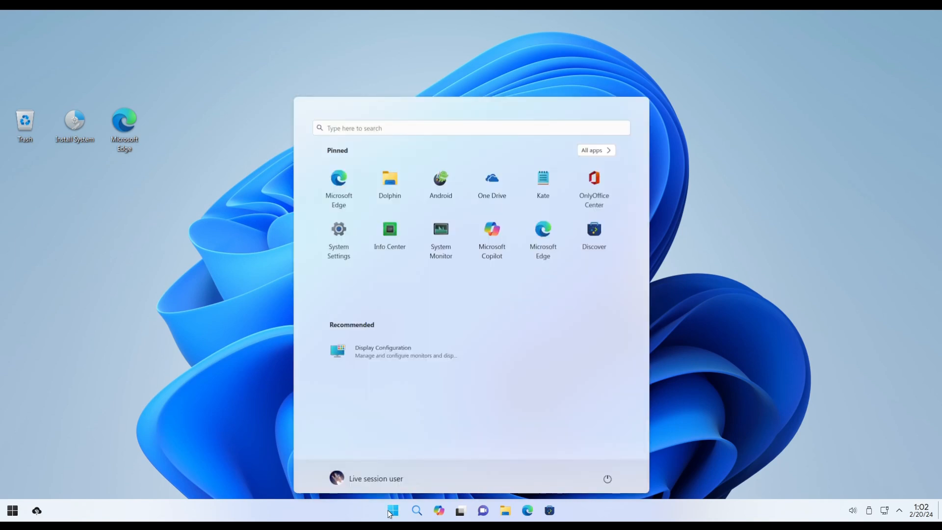
{"action": "left_click", "coordinate": [12, 510]}
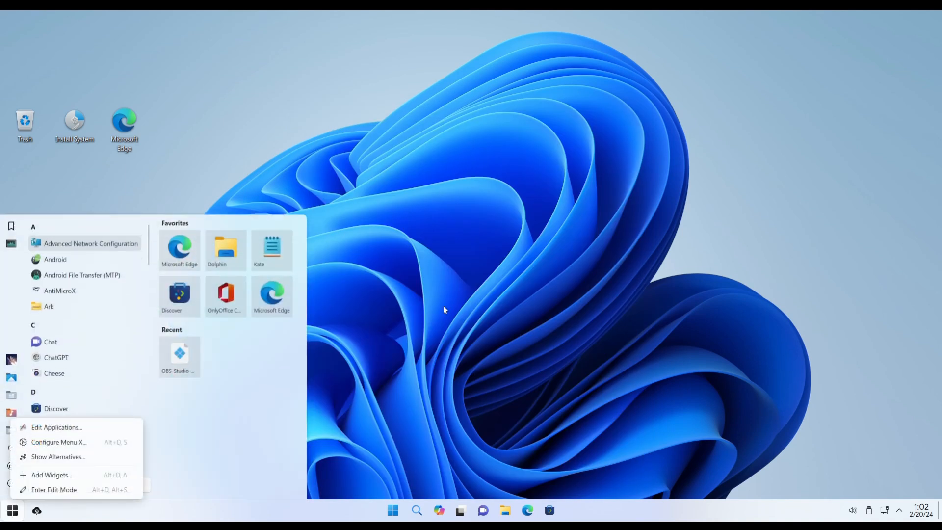
{"action": "left_click", "coordinate": [444, 312]}
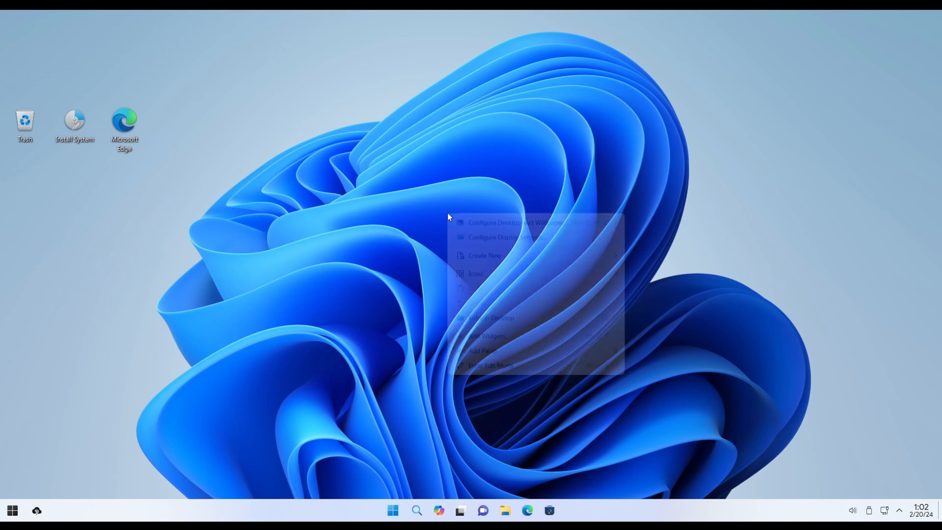
{"action": "left_click", "coordinate": [360, 273]}
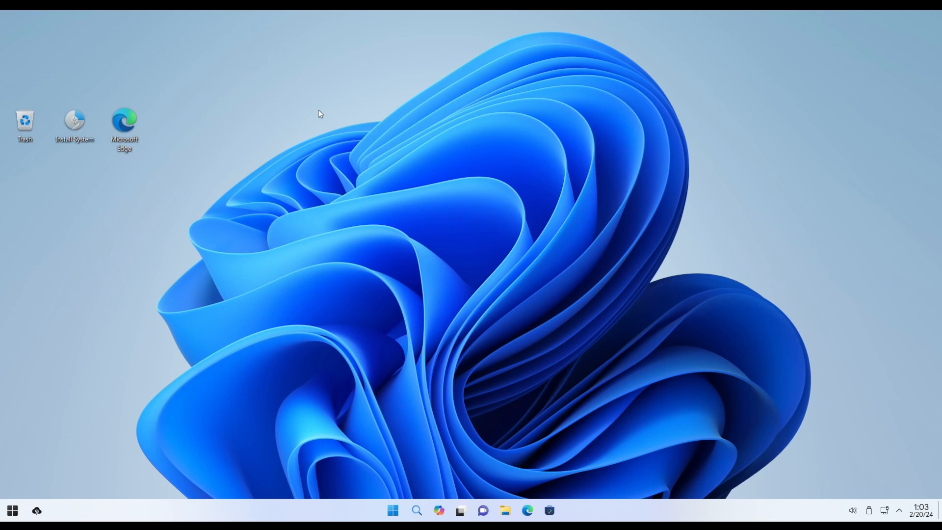
{"action": "mouse_move", "coordinate": [102, 310]}
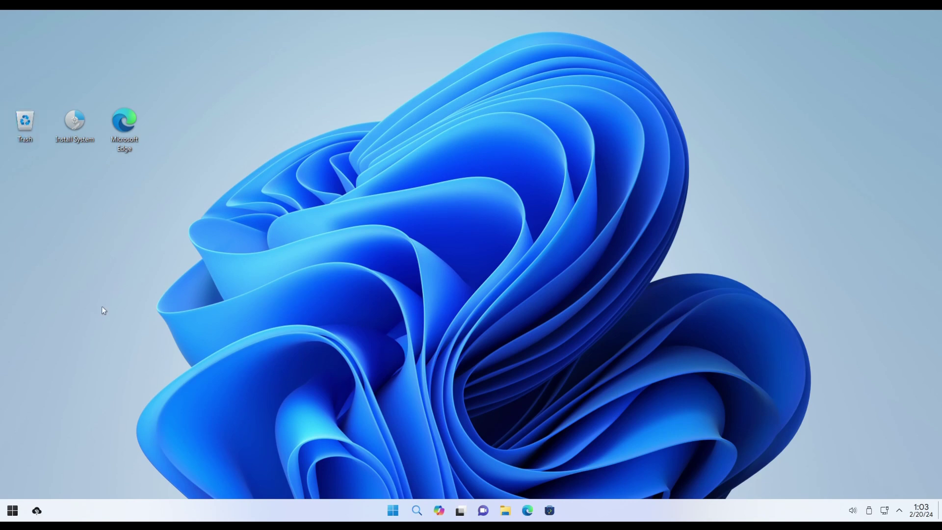
{"action": "left_click", "coordinate": [12, 510]}
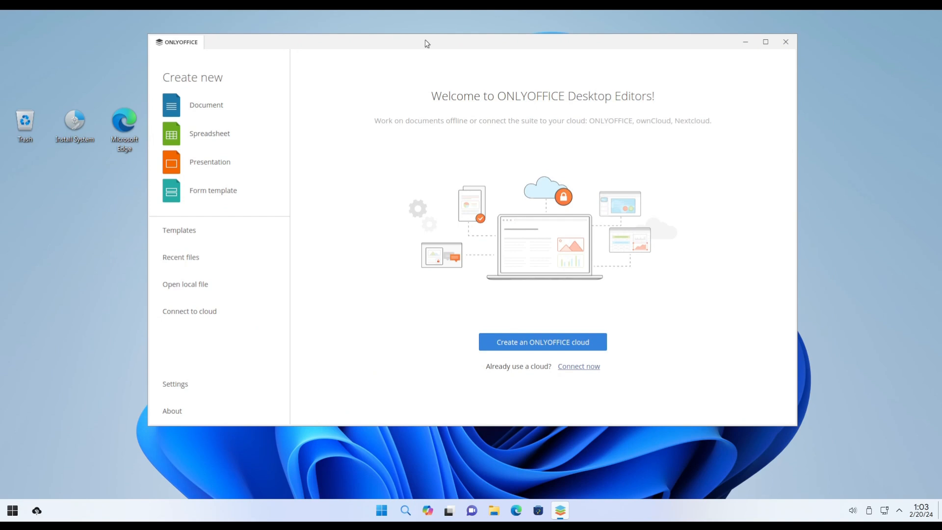
{"action": "left_click", "coordinate": [784, 45]}
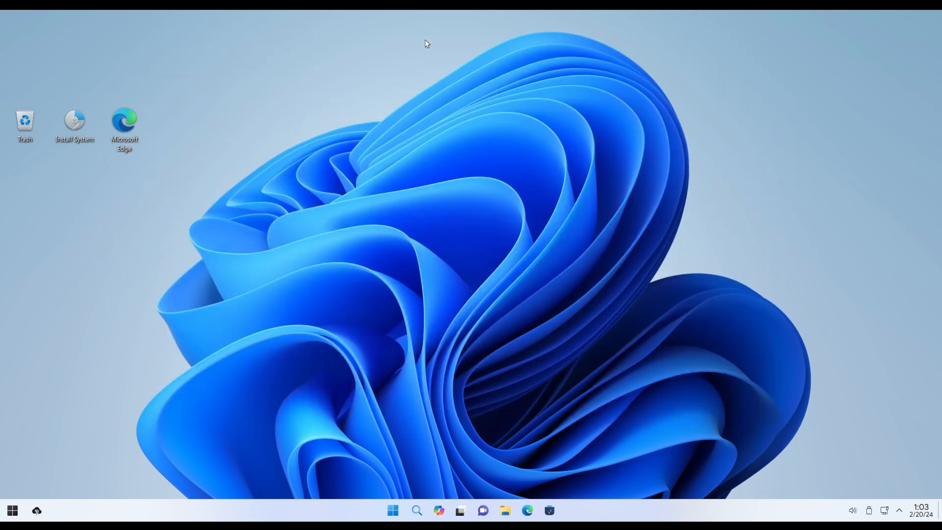
{"action": "mouse_move", "coordinate": [342, 183]}
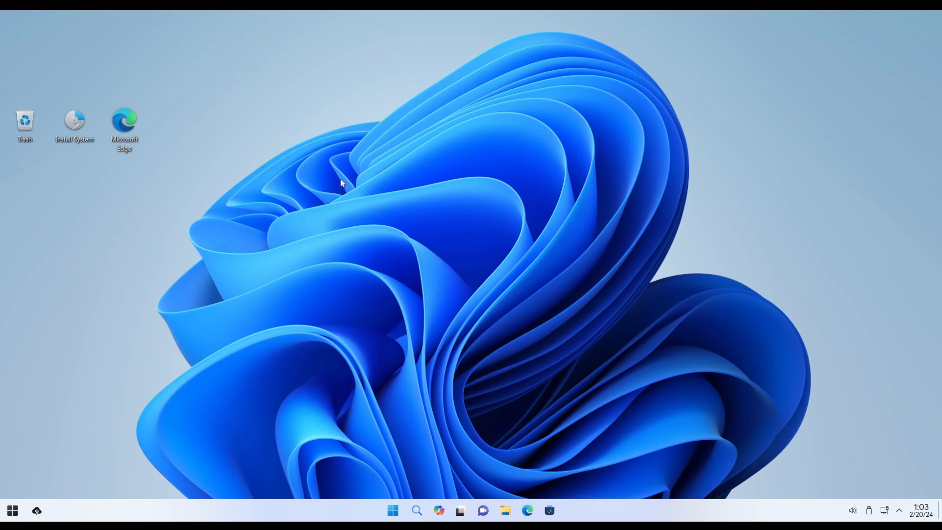
{"action": "mouse_move", "coordinate": [272, 151]}
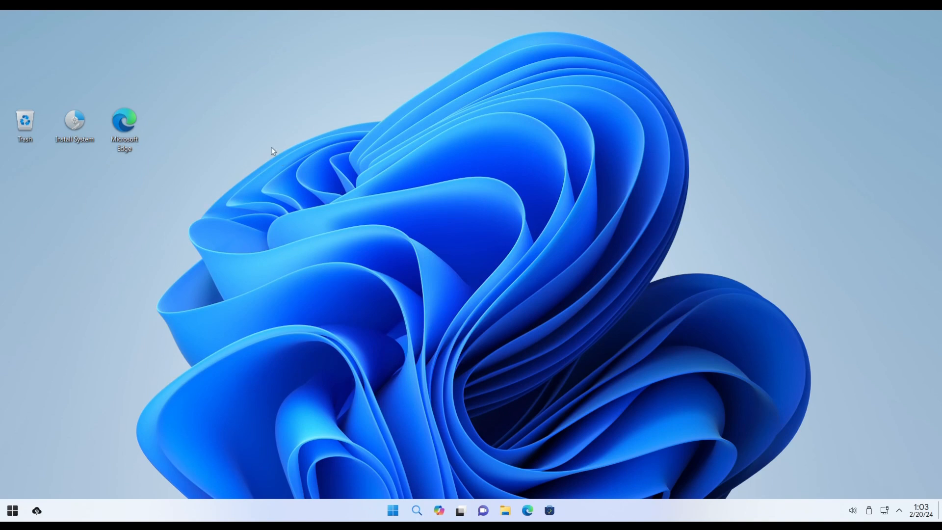
{"action": "mouse_move", "coordinate": [388, 168]}
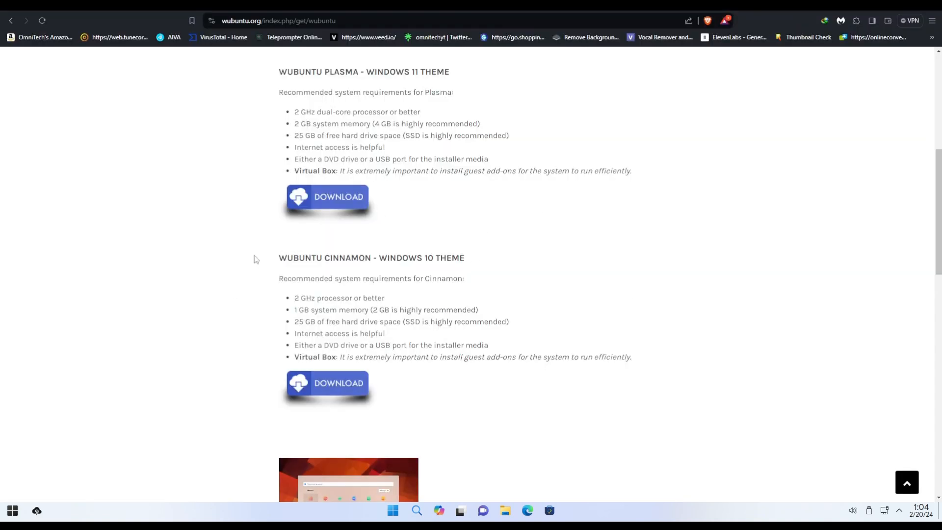
Review the wubuntu.org download page in Brave, then bring up the VM desktop's context menu
{"action": "scroll", "scroll_direction": "up", "scroll_amount": 3}
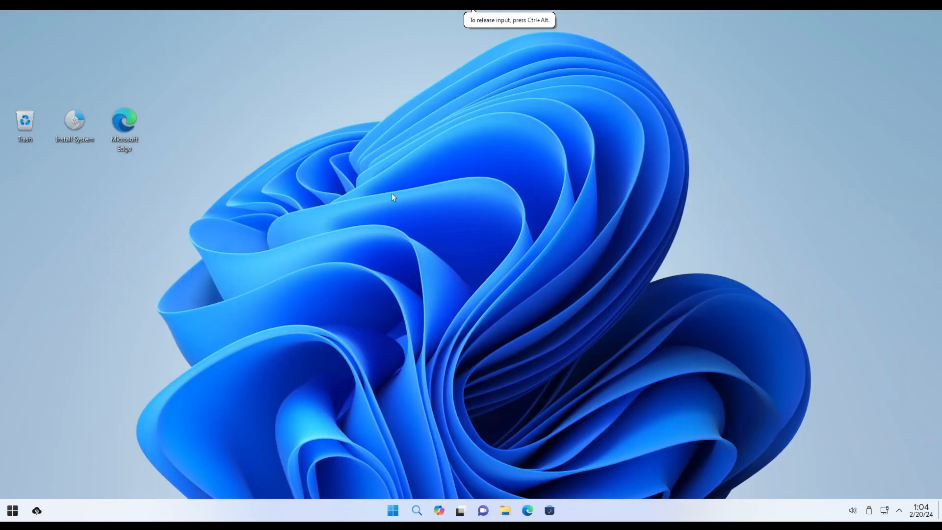
{"action": "right_click", "coordinate": [392, 197]}
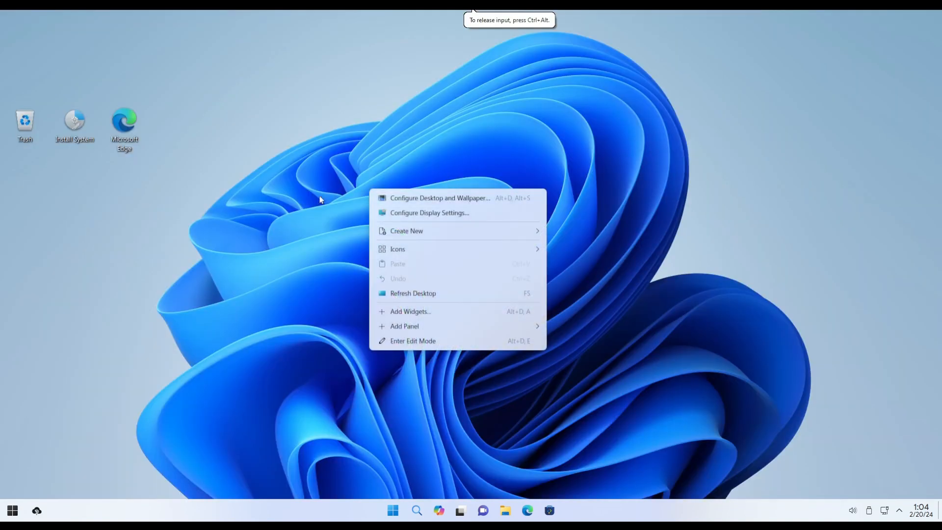